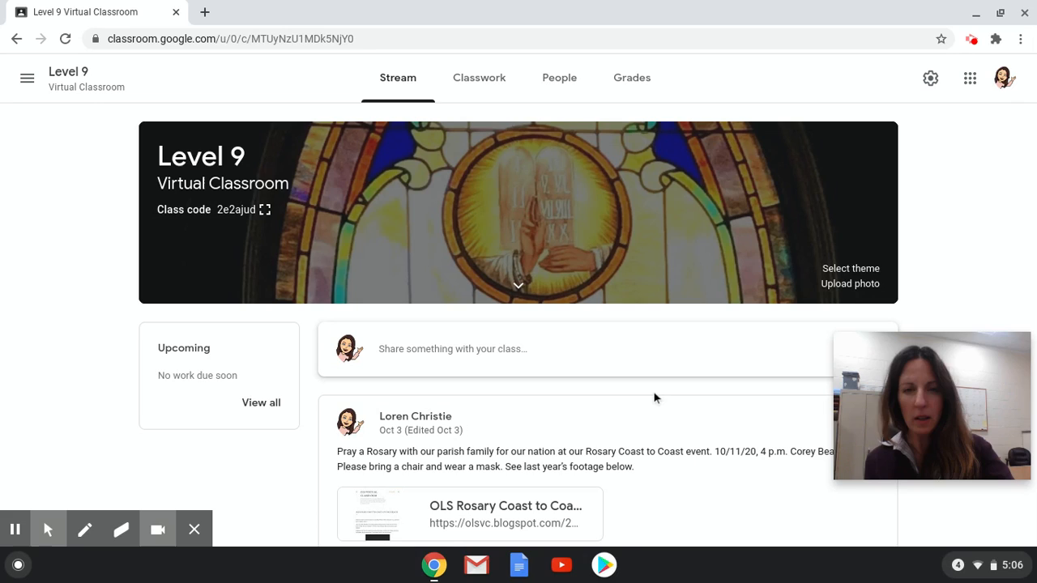
{"action": "mouse_move", "coordinate": [385, 127]}
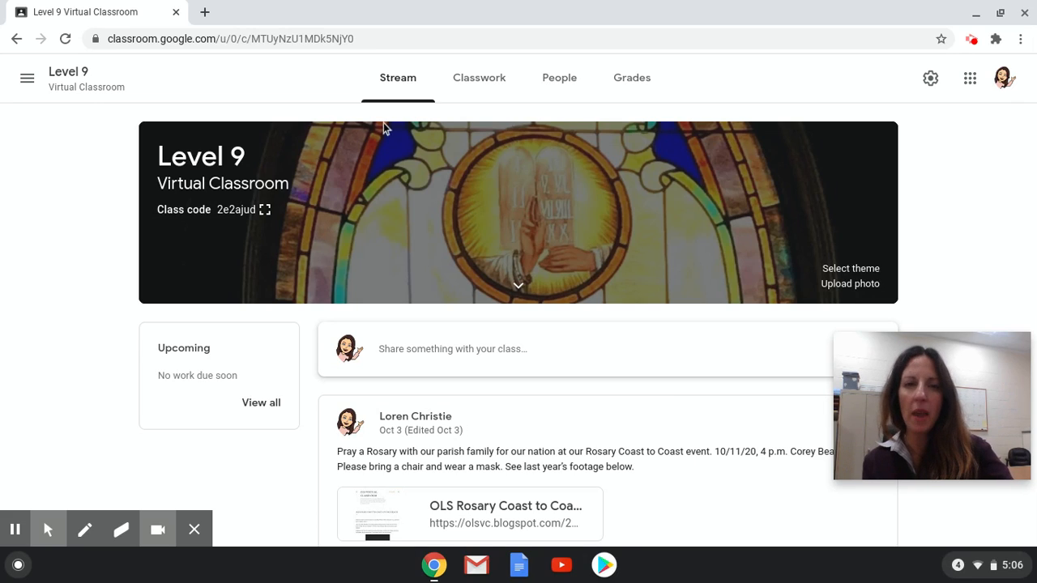
{"action": "mouse_move", "coordinate": [666, 172]}
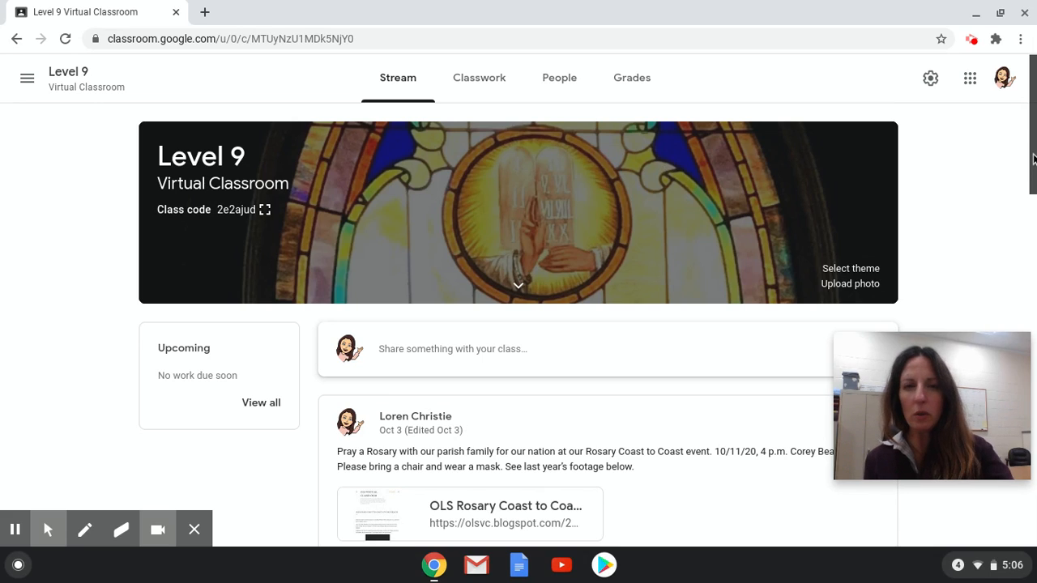
Step: Browse the Level 9 stream, then expand Curriculum Overview on Classwork to show its two videos
{"action": "scroll", "scroll_direction": "down", "scroll_amount": 3}
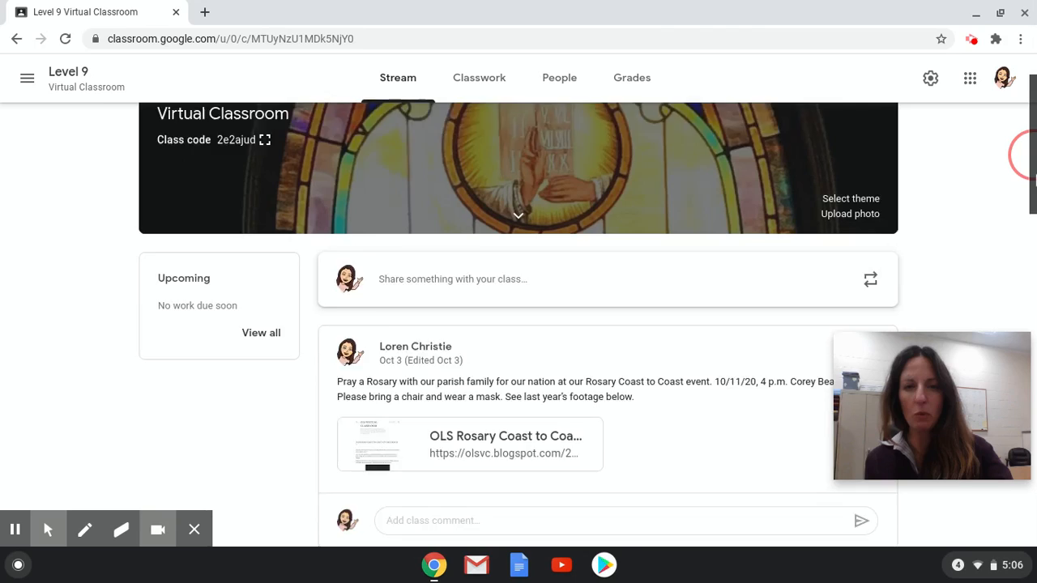
{"action": "scroll", "scroll_direction": "down", "scroll_amount": 3}
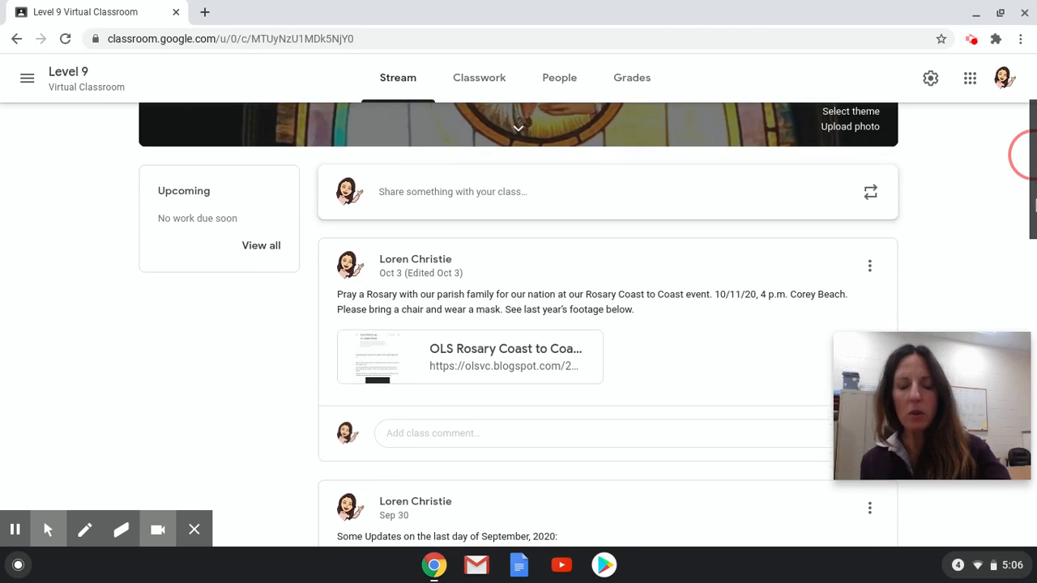
{"action": "scroll", "scroll_direction": "down", "scroll_amount": 3}
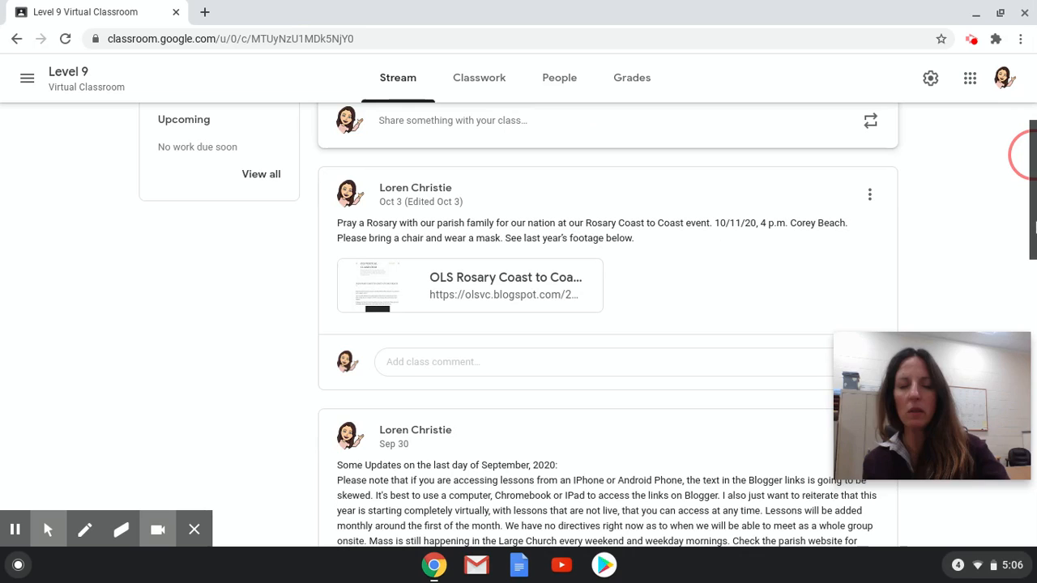
{"action": "scroll", "scroll_direction": "down", "scroll_amount": 3}
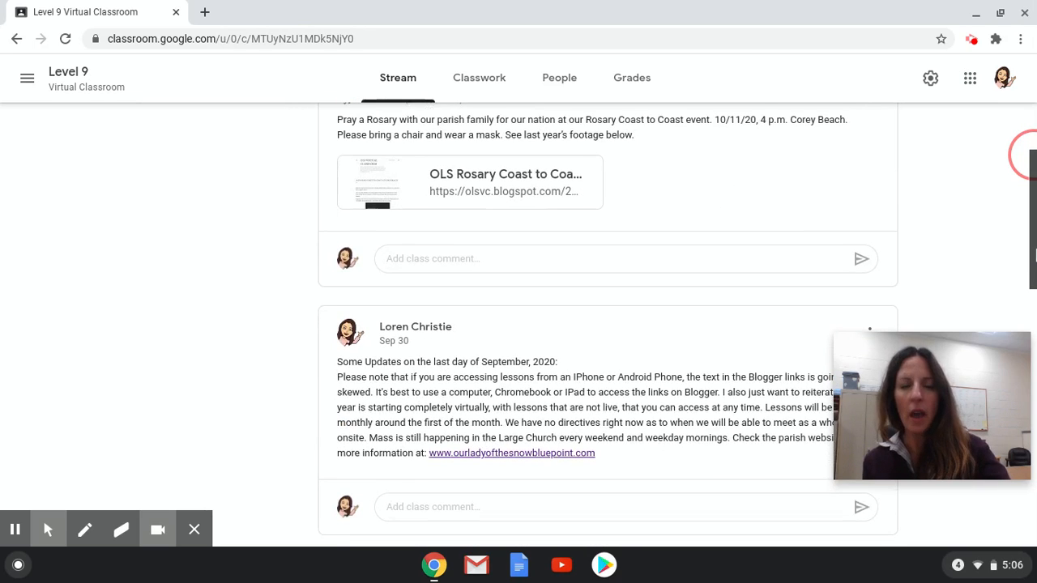
{"action": "scroll", "scroll_direction": "down", "scroll_amount": 3}
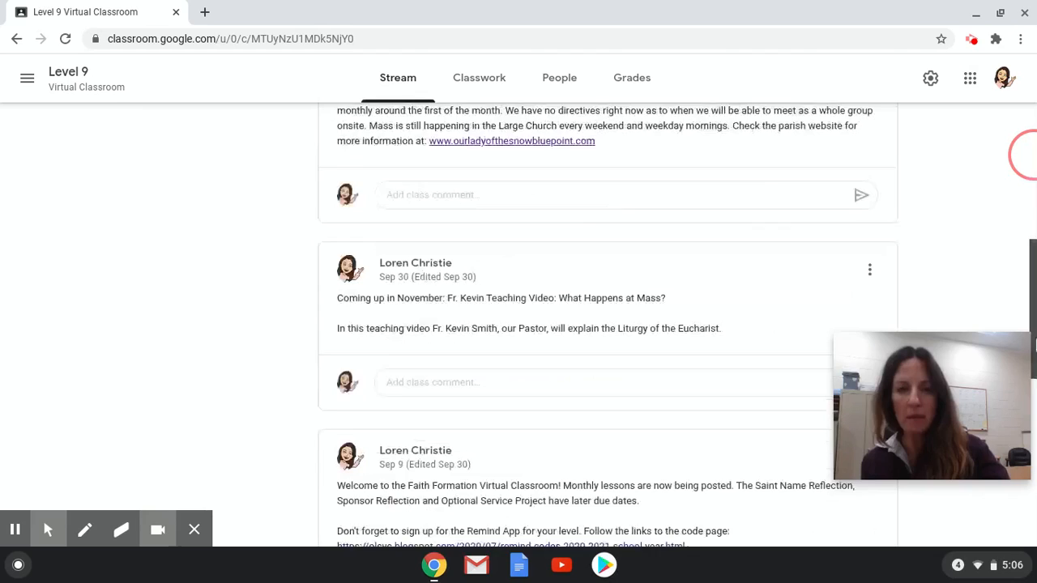
{"action": "scroll", "scroll_direction": "up", "scroll_amount": 3}
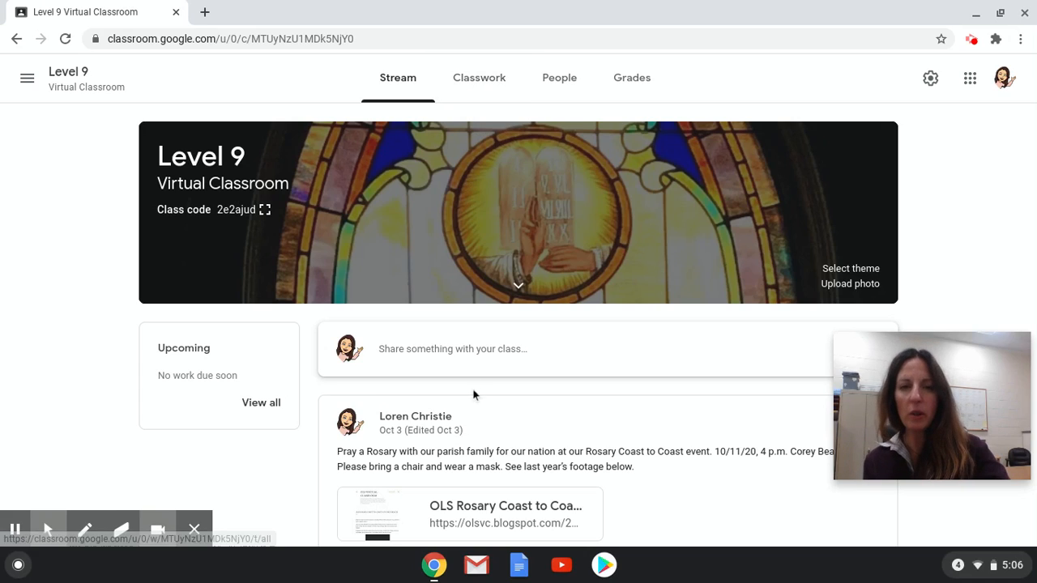
{"action": "mouse_move", "coordinate": [499, 89]}
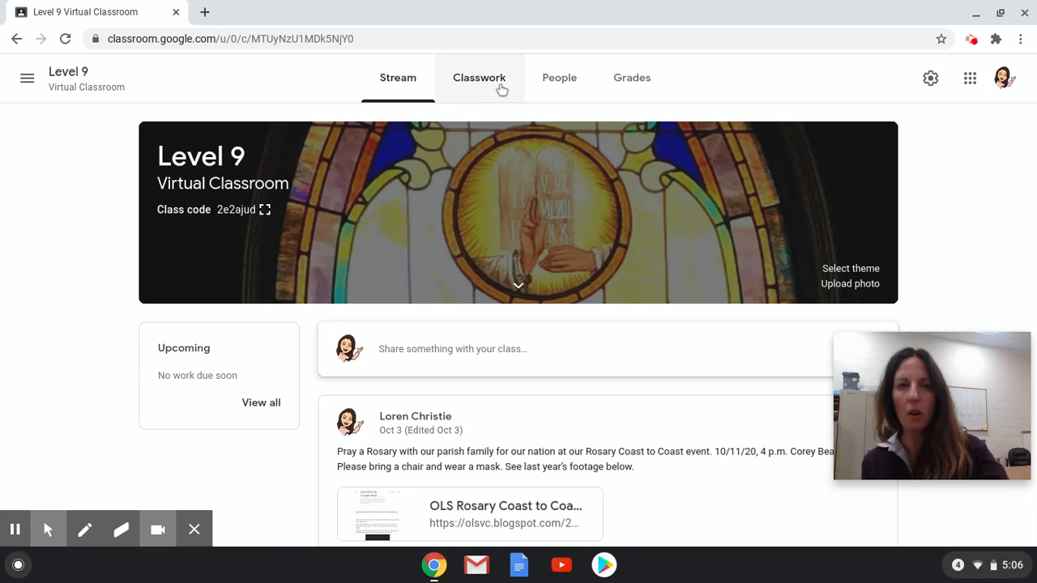
{"action": "left_click", "coordinate": [478, 78]}
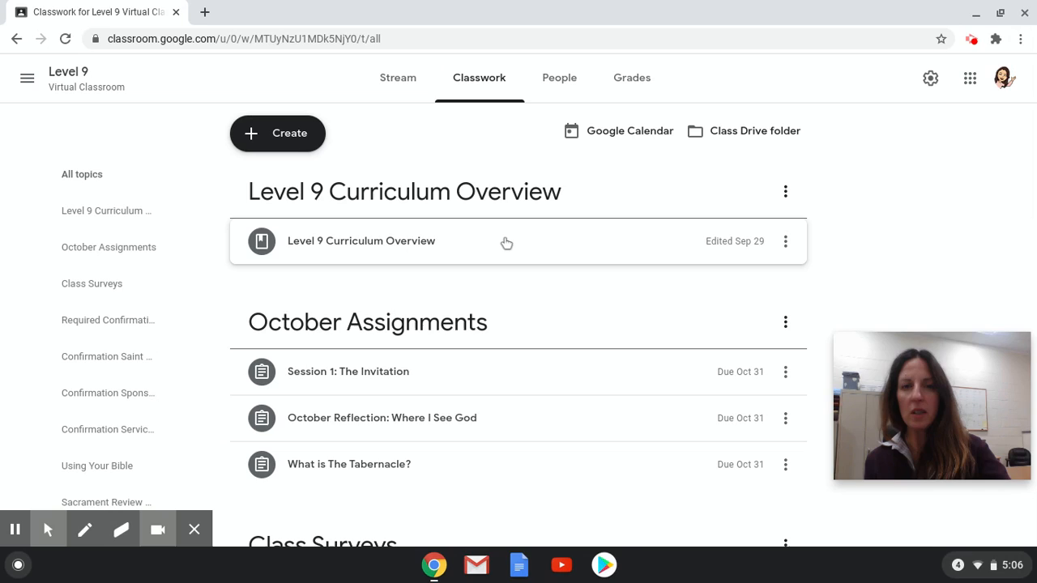
{"action": "mouse_move", "coordinate": [400, 249]}
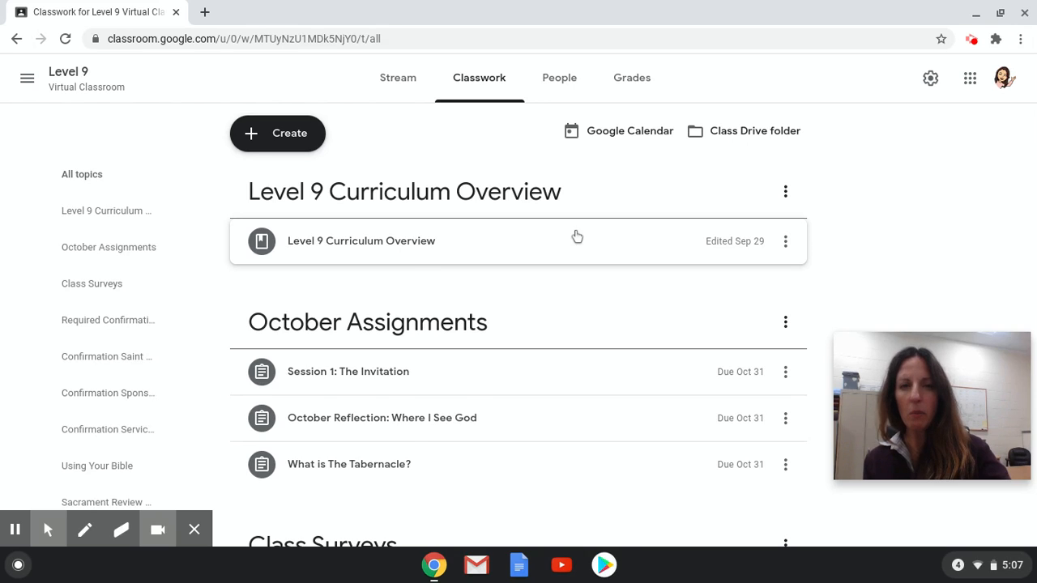
{"action": "left_click", "coordinate": [361, 241]}
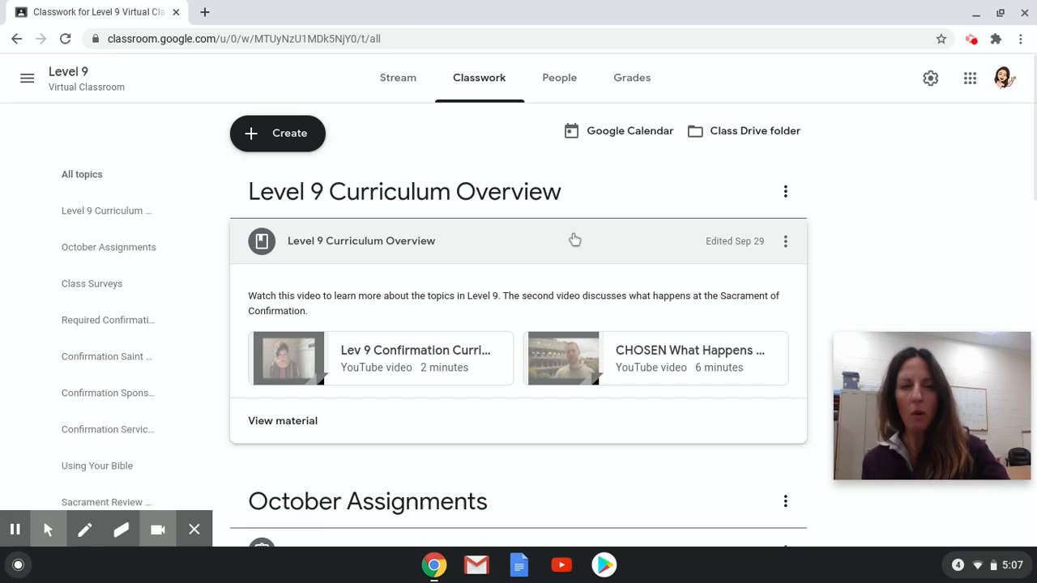
{"action": "mouse_move", "coordinate": [881, 218]}
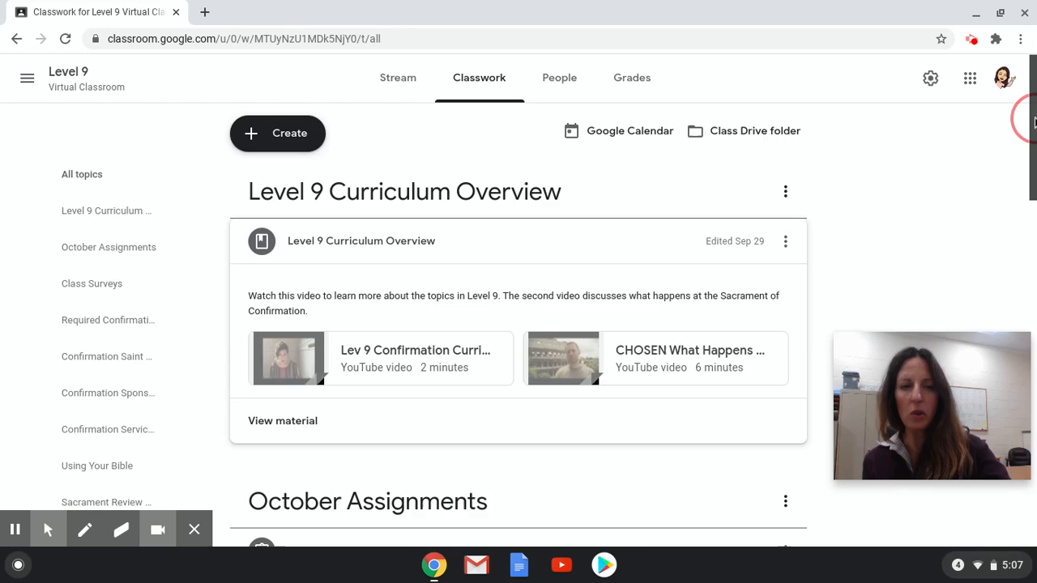
Step: Scroll the Classwork list down to October Assignments, Class Surveys and the Confirmation Information Form
{"action": "scroll", "scroll_direction": "down", "scroll_amount": 3}
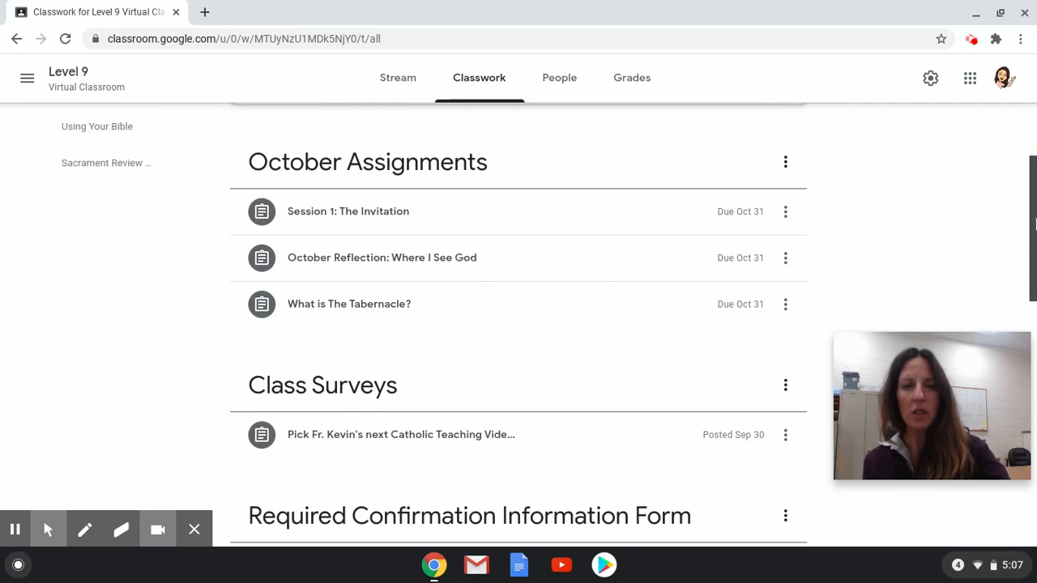
{"action": "mouse_move", "coordinate": [513, 162]}
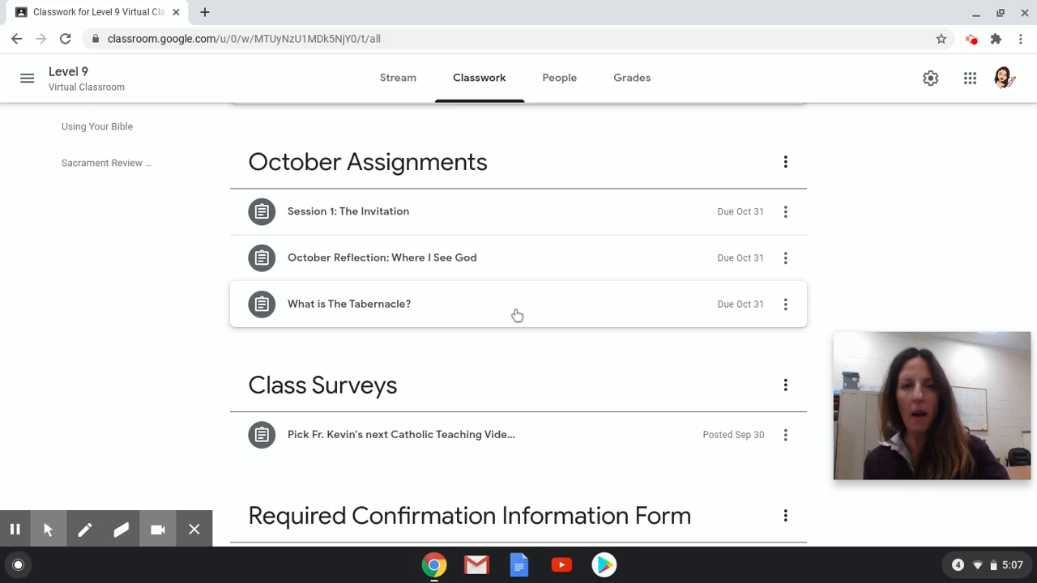
{"action": "mouse_move", "coordinate": [437, 220]}
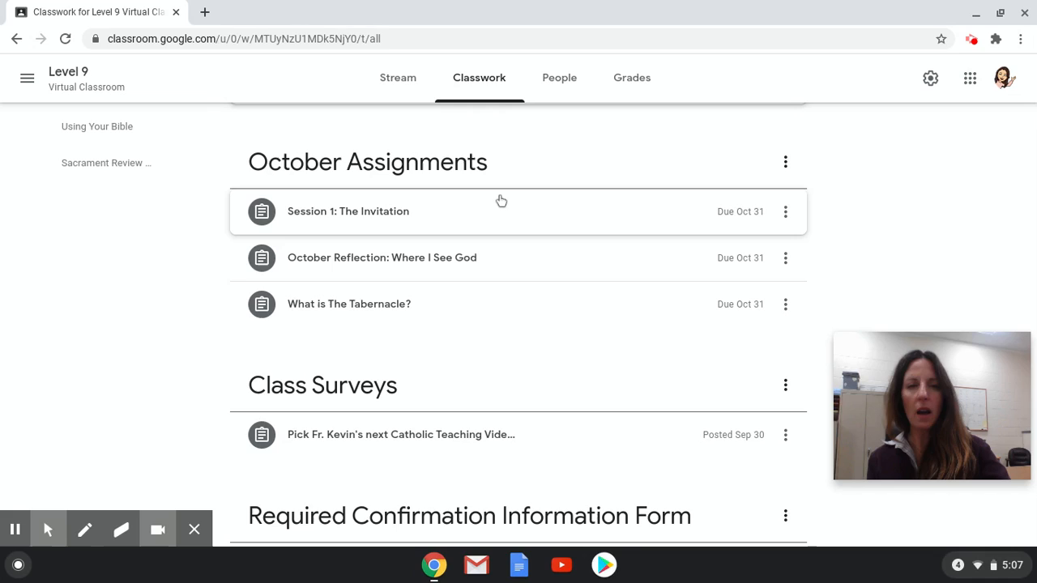
{"action": "mouse_move", "coordinate": [438, 223]}
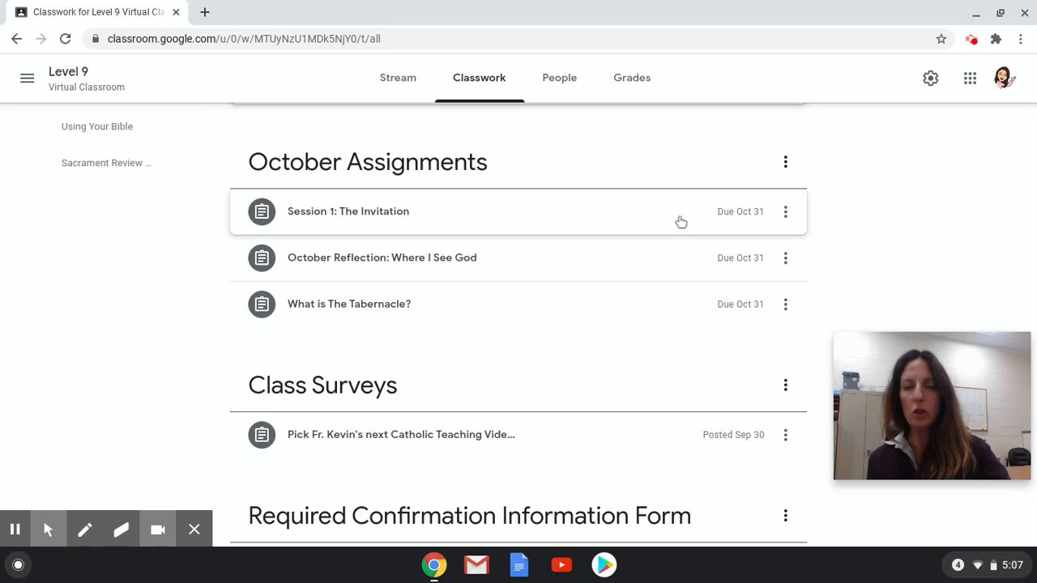
{"action": "mouse_move", "coordinate": [486, 211]}
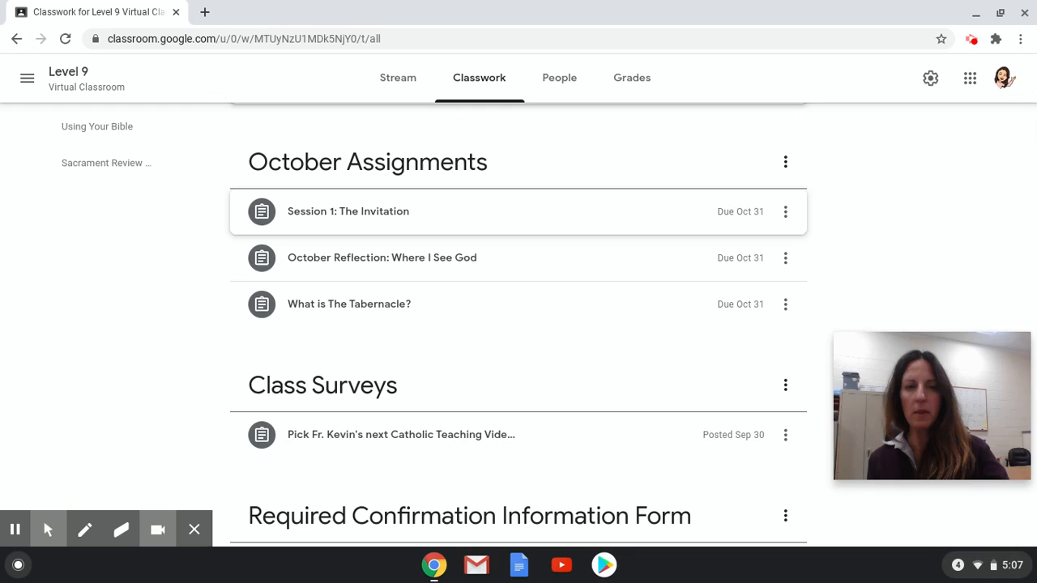
{"action": "mouse_move", "coordinate": [519, 372]}
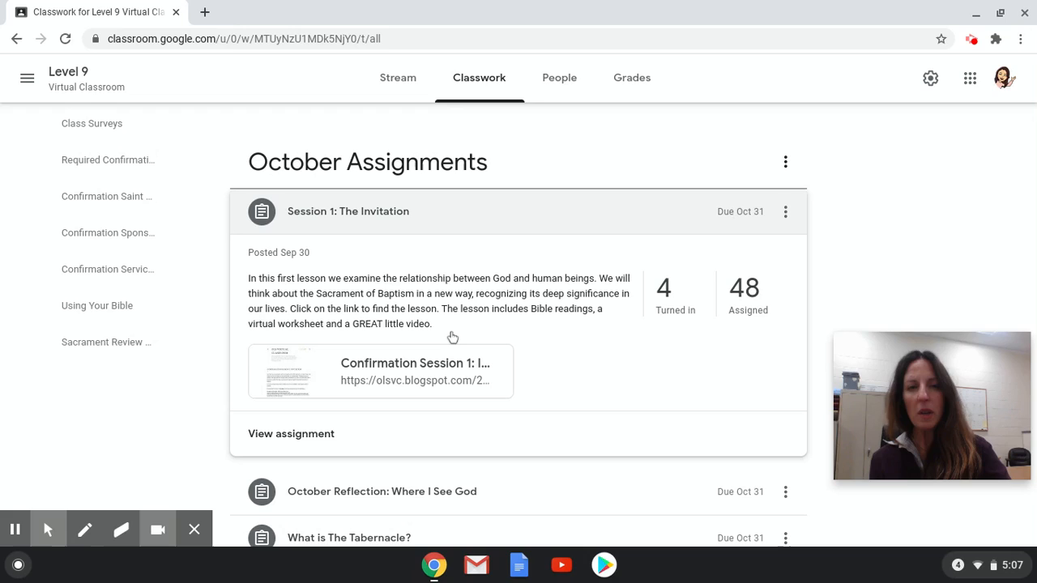
{"action": "mouse_move", "coordinate": [513, 328]}
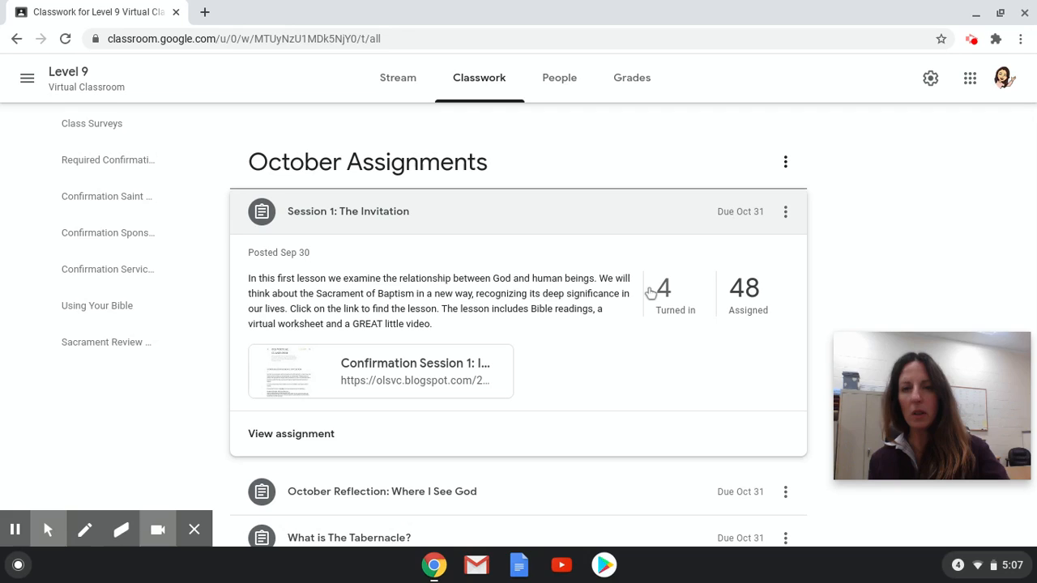
{"action": "mouse_move", "coordinate": [407, 386]}
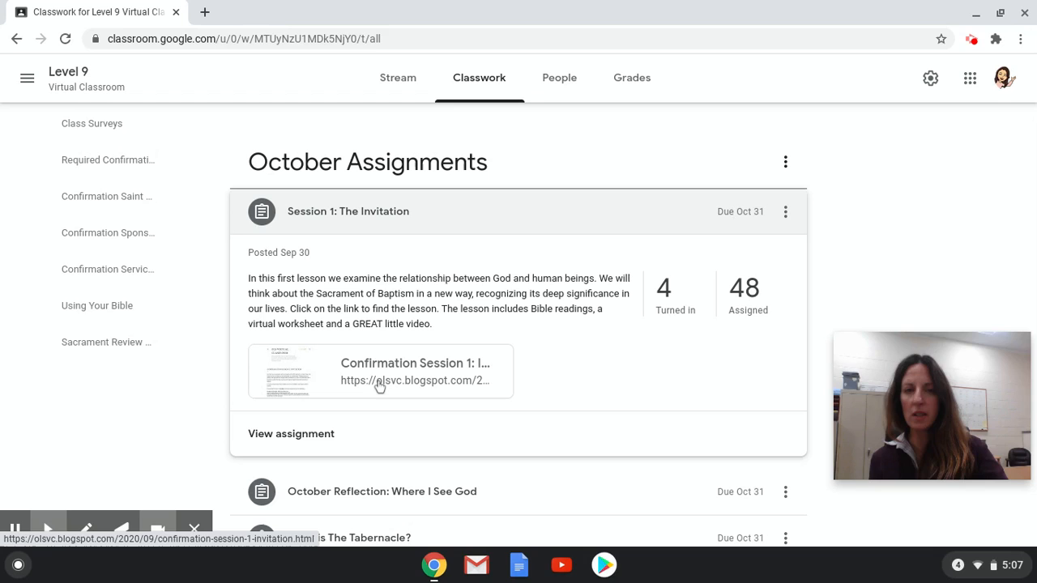
Step: Open the Session 1: Invitation blog lesson and its Bible Reflection Questions worksheet
{"action": "left_click", "coordinate": [379, 385]}
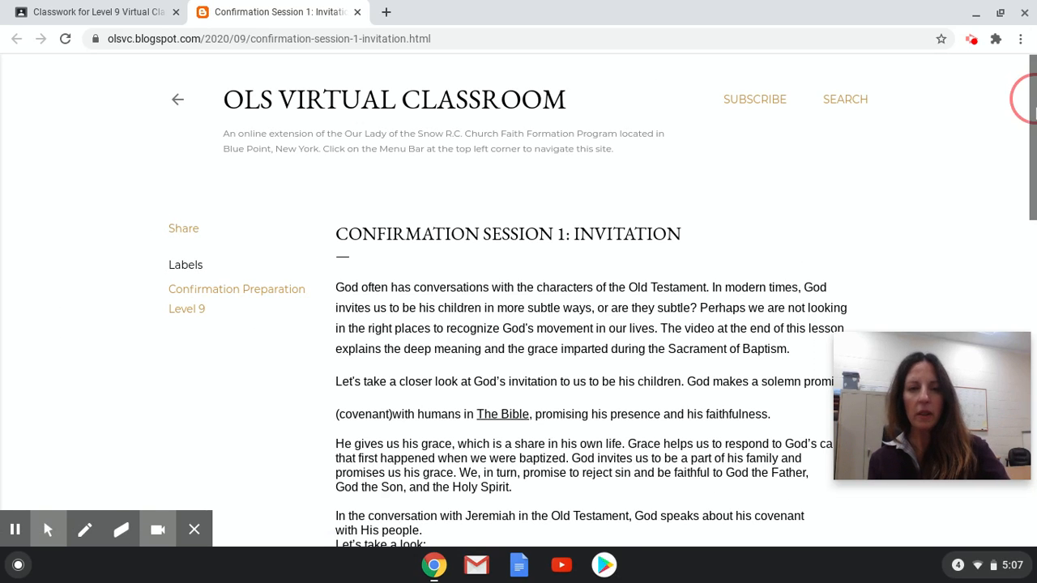
{"action": "scroll", "scroll_direction": "down", "scroll_amount": 3}
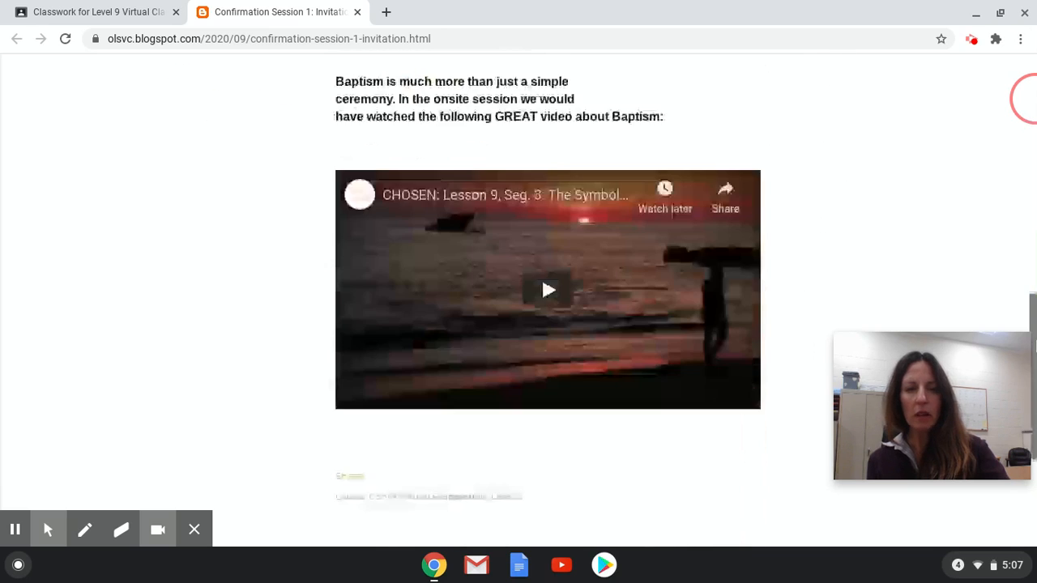
{"action": "scroll", "scroll_direction": "down", "scroll_amount": 3}
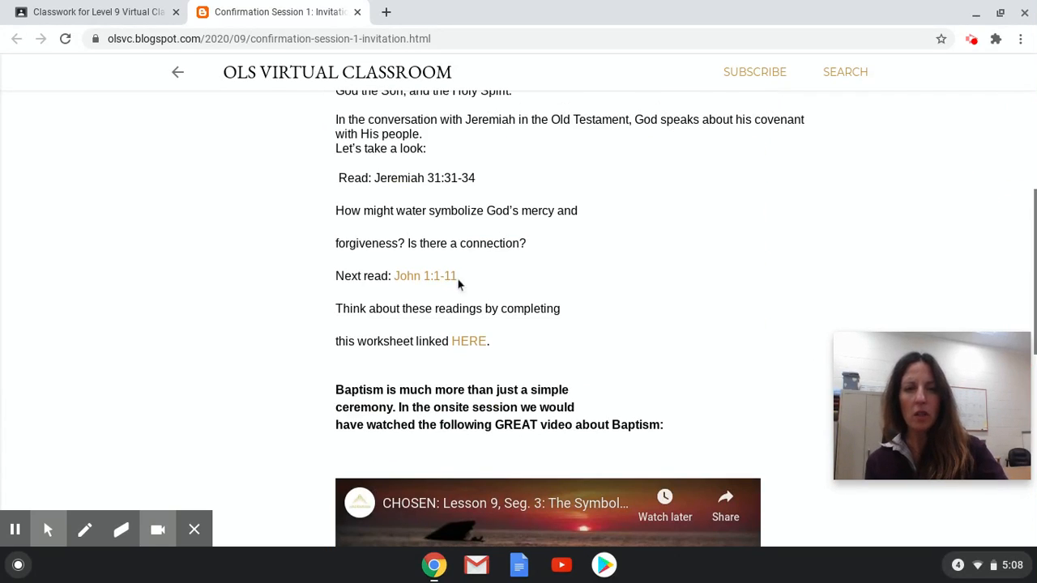
{"action": "left_click", "coordinate": [468, 341]}
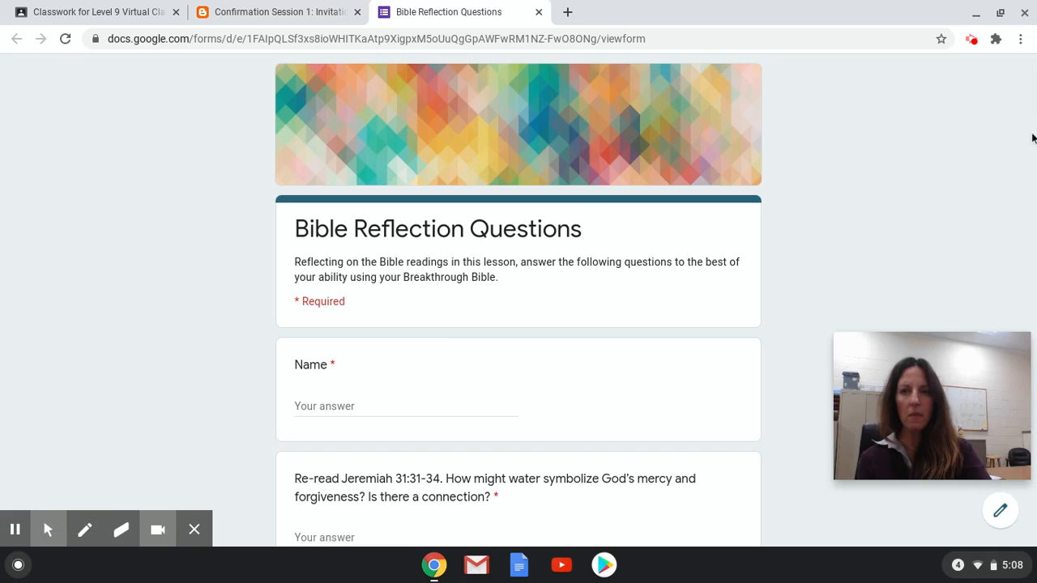
{"action": "scroll", "scroll_direction": "down", "scroll_amount": 3}
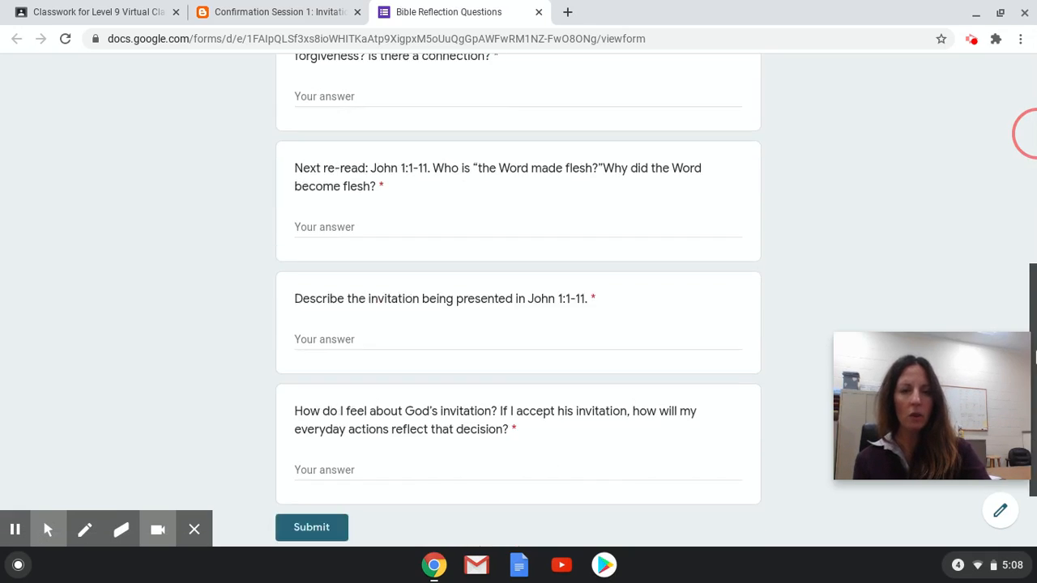
{"action": "scroll", "scroll_direction": "up", "scroll_amount": 3}
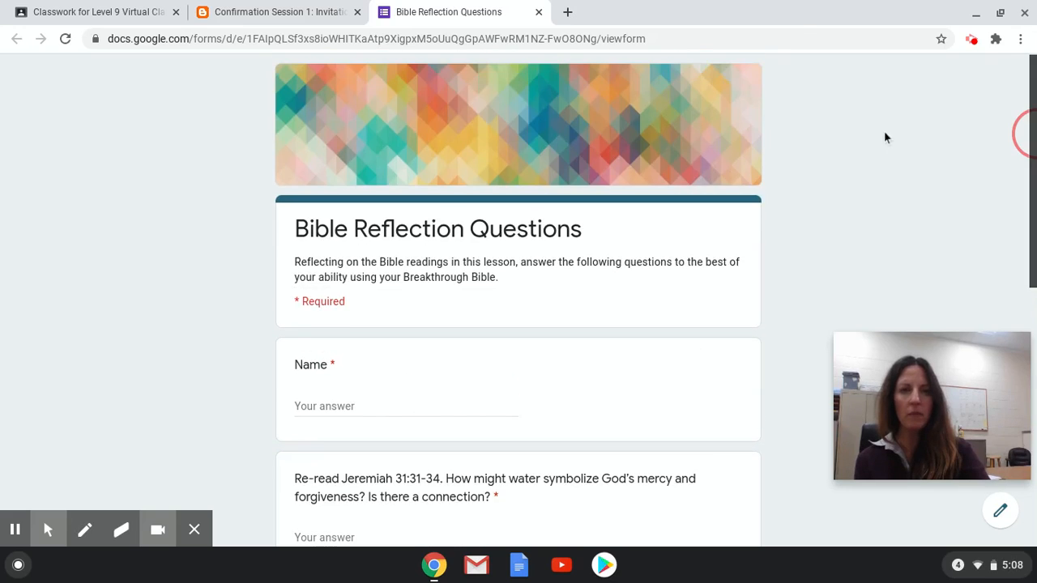
{"action": "mouse_move", "coordinate": [537, 13]}
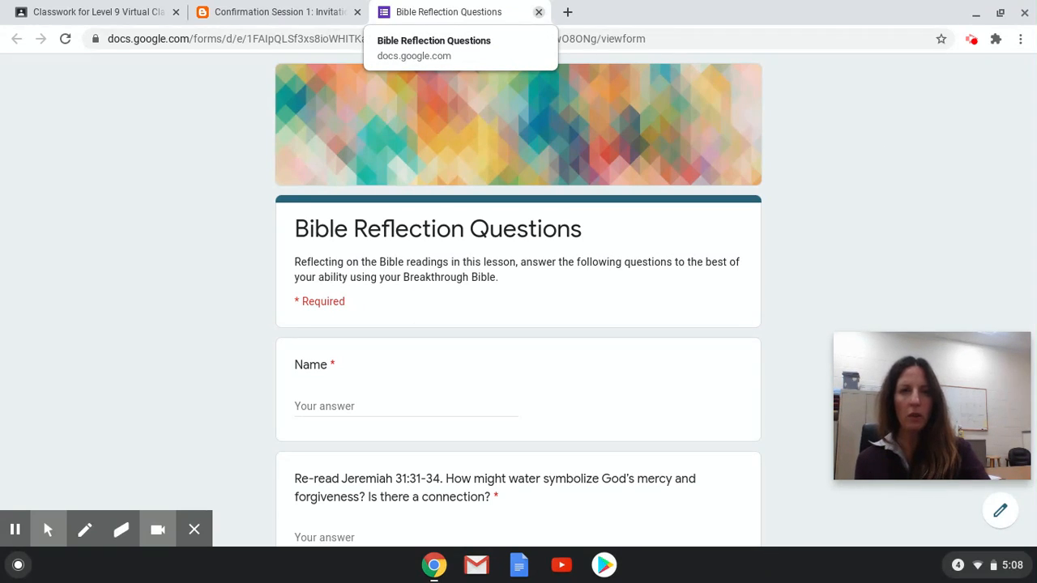
Step: Close the worksheet and lesson tabs, then scroll Classwork down to Confirmation Saint Name Reflection
{"action": "left_click", "coordinate": [537, 12]}
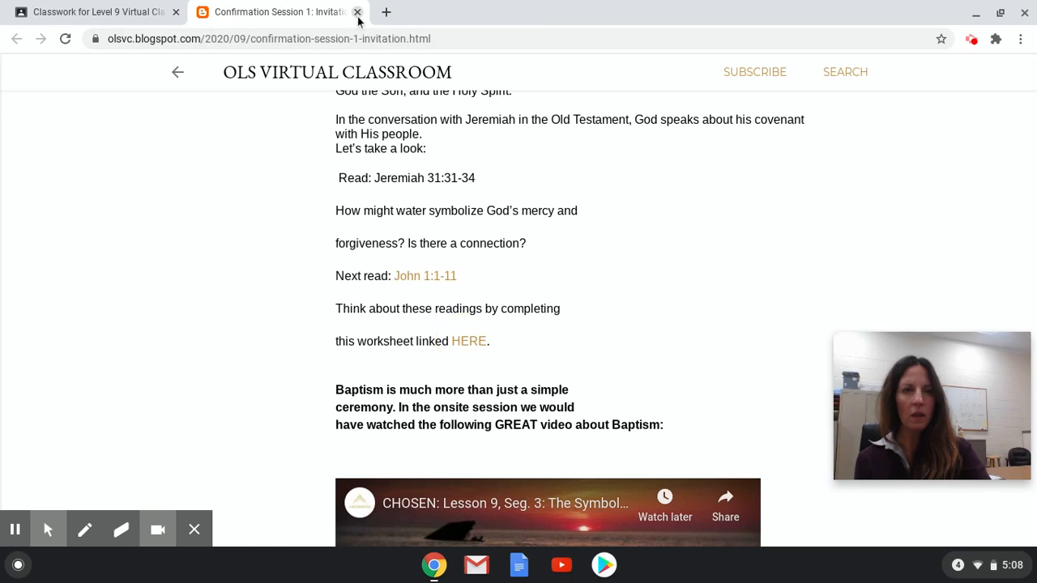
{"action": "left_click", "coordinate": [355, 13]}
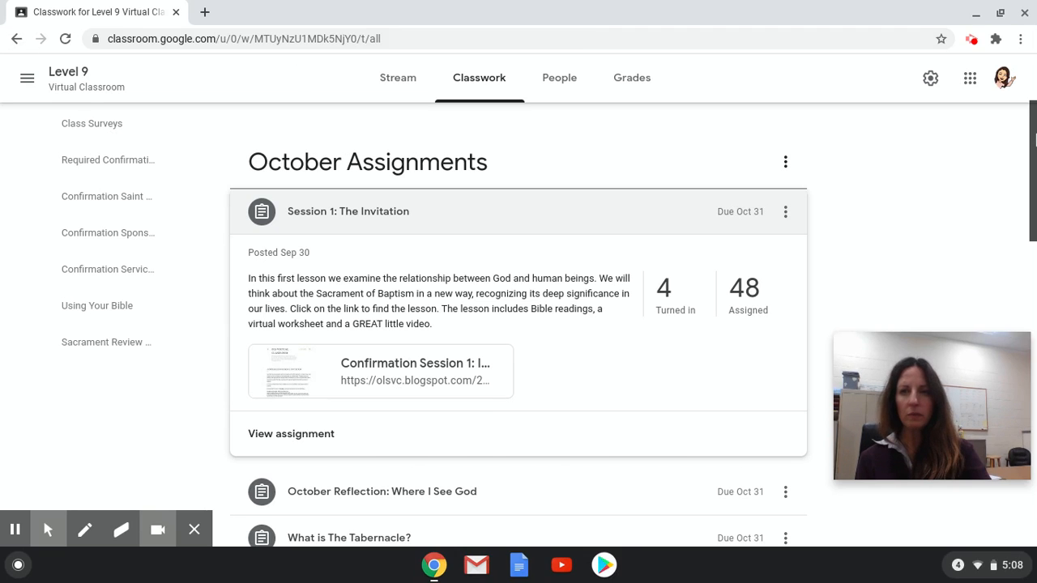
{"action": "scroll", "scroll_direction": "down", "scroll_amount": 3}
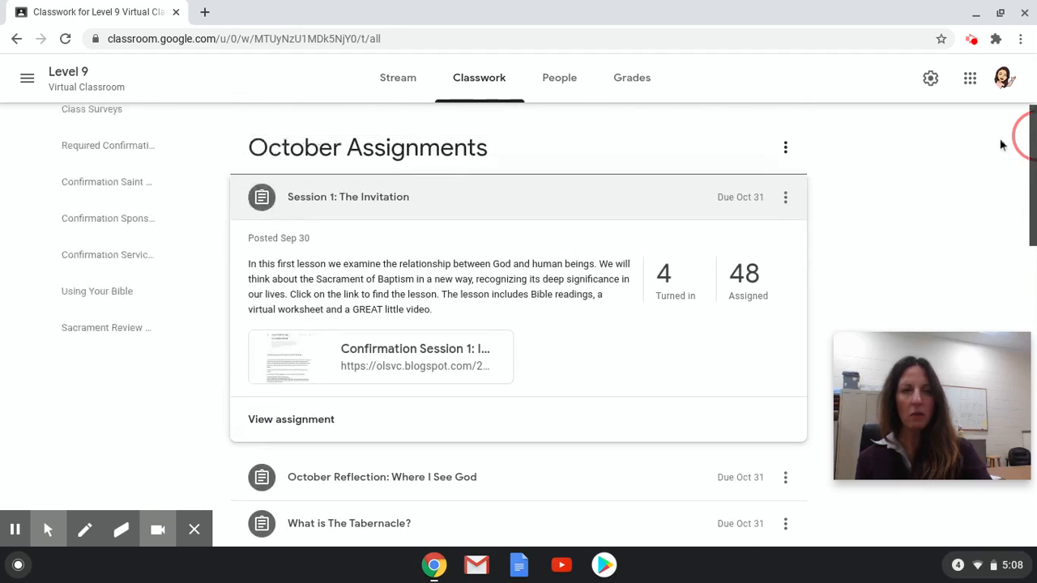
{"action": "scroll", "scroll_direction": "down", "scroll_amount": 3}
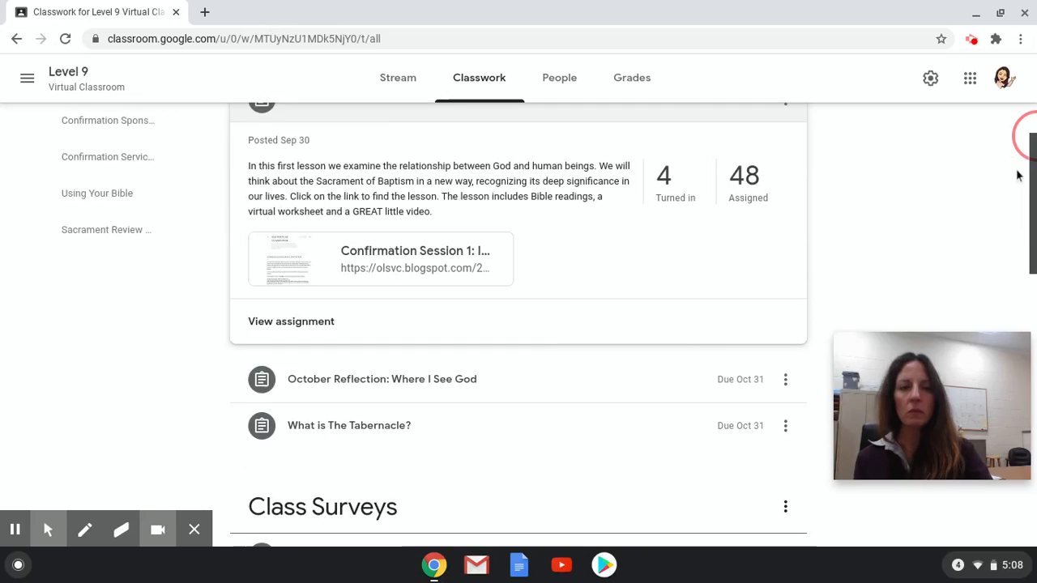
{"action": "scroll", "scroll_direction": "down", "scroll_amount": 3}
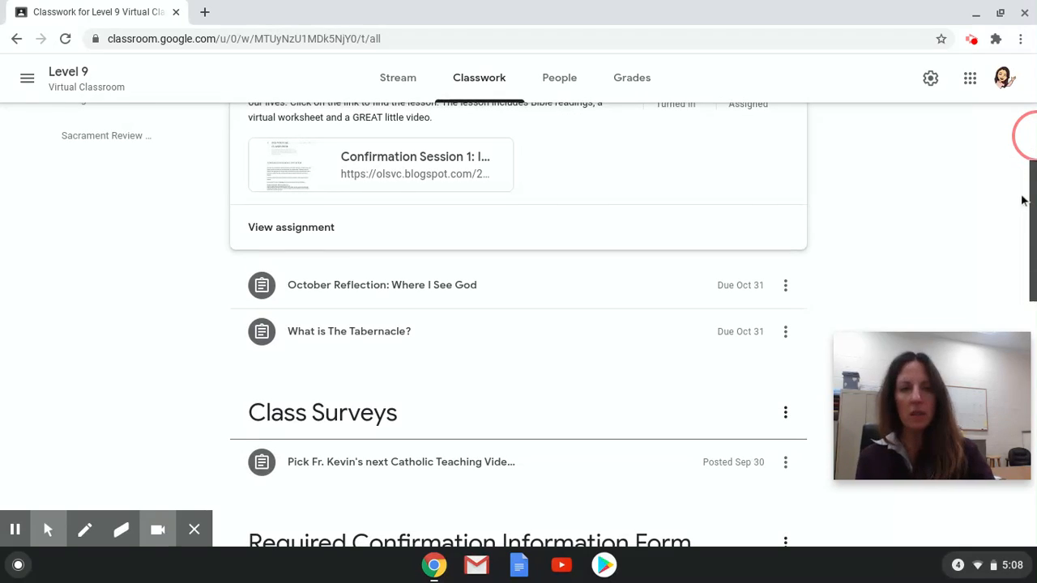
{"action": "scroll", "scroll_direction": "down", "scroll_amount": 3}
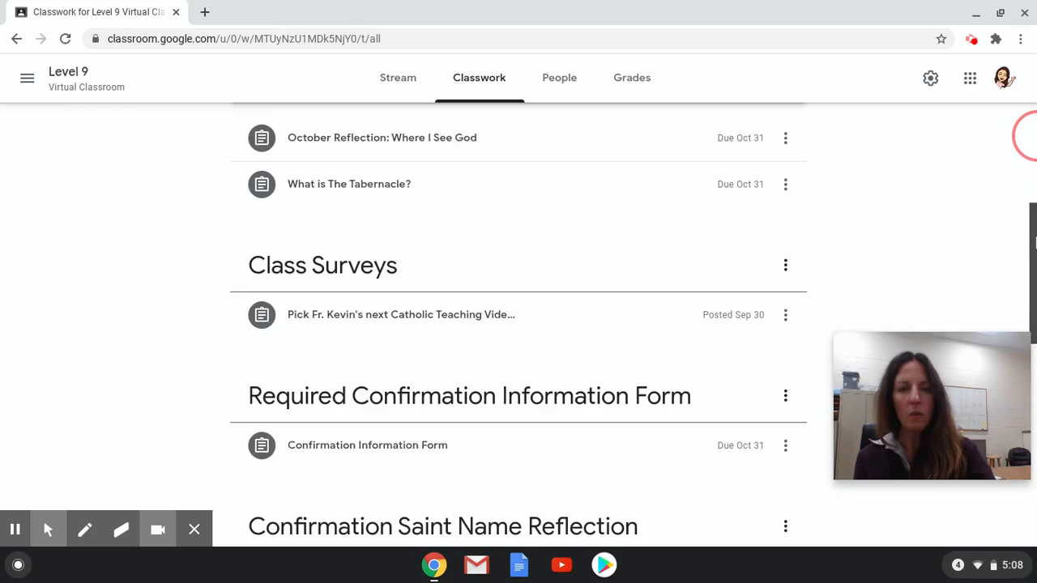
{"action": "scroll", "scroll_direction": "down", "scroll_amount": 3}
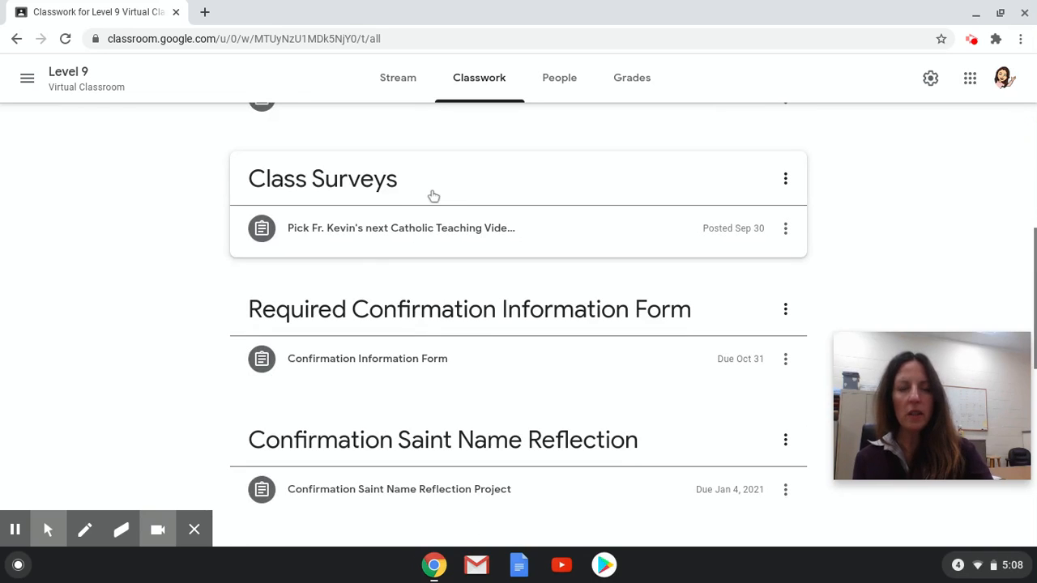
{"action": "mouse_move", "coordinate": [593, 240]}
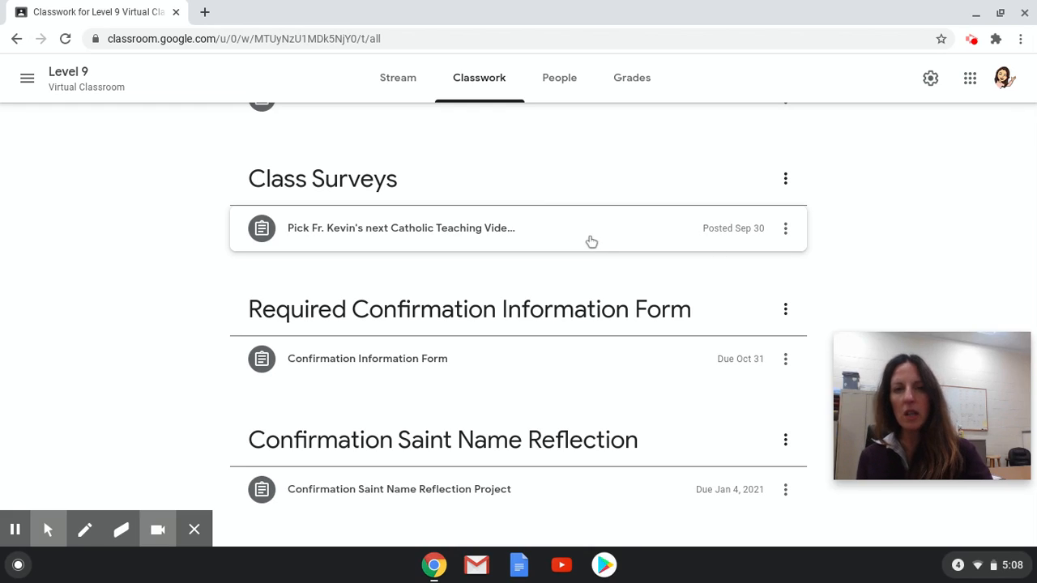
{"action": "mouse_move", "coordinate": [575, 234]}
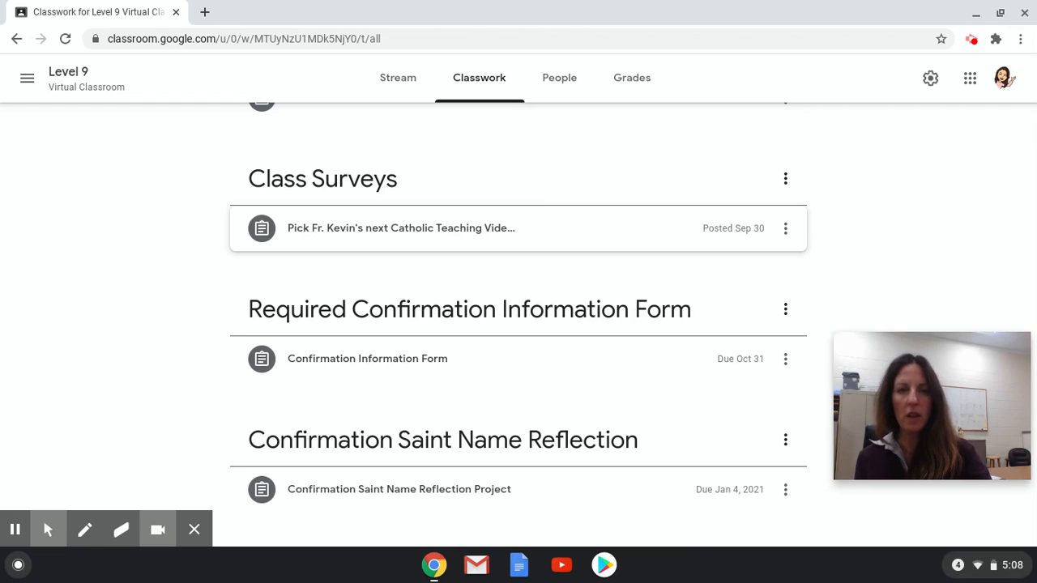
{"action": "mouse_move", "coordinate": [574, 333]}
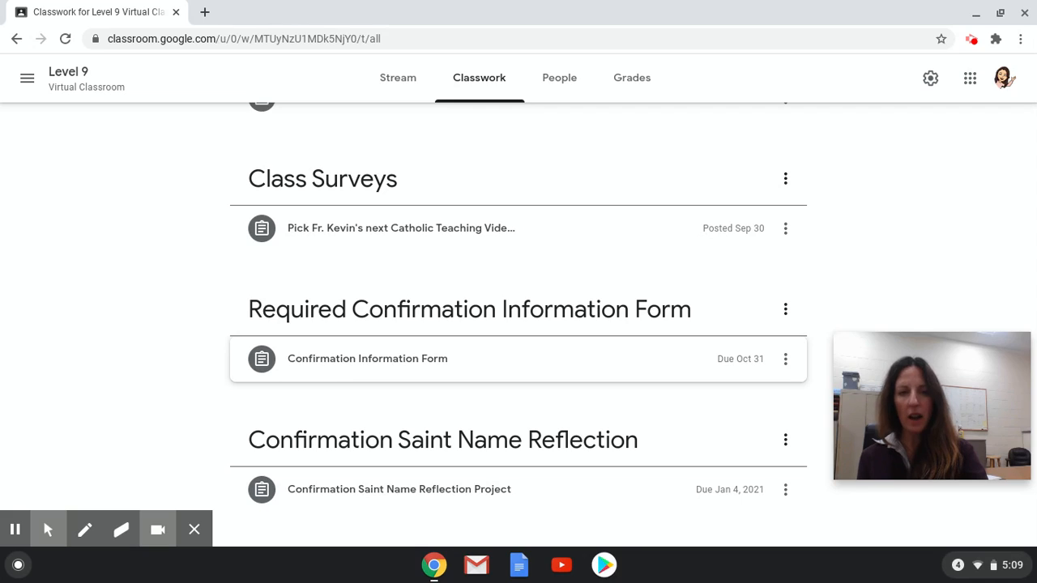
{"action": "mouse_move", "coordinate": [393, 364]}
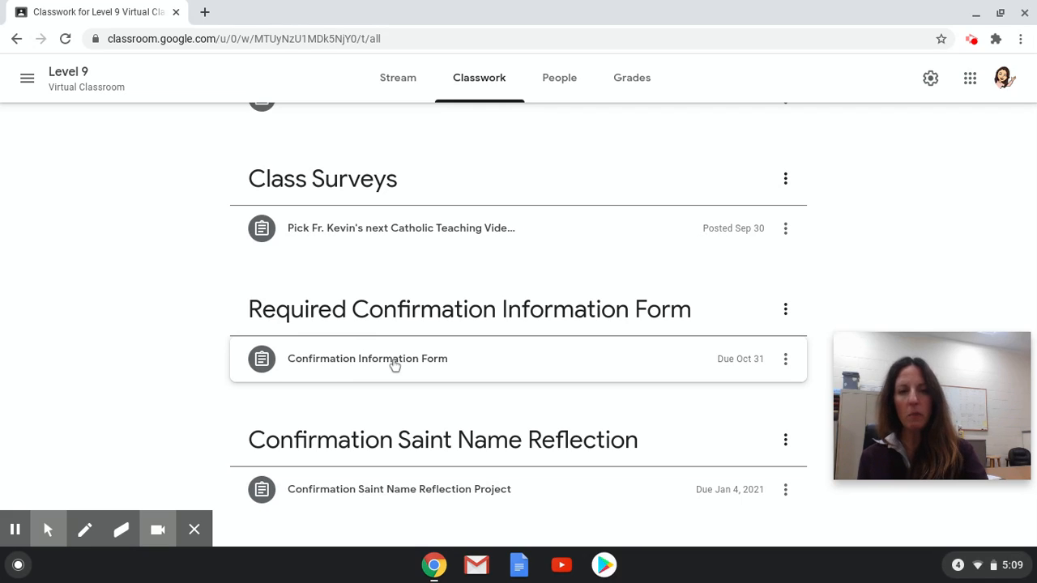
{"action": "mouse_move", "coordinate": [522, 360]}
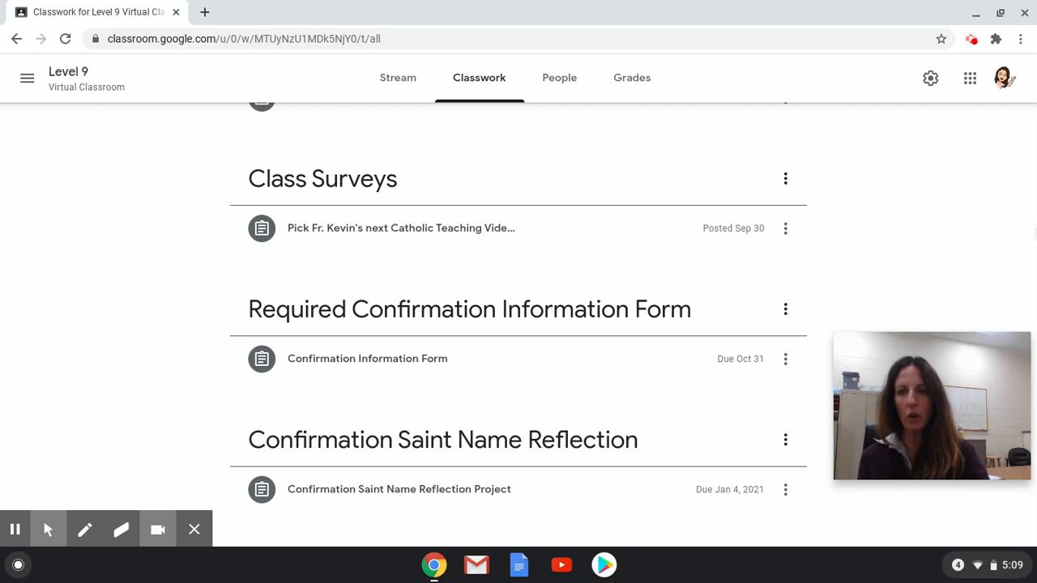
Step: Scroll down to the Confirmation Sponsor Reflection and Confirmation Service Project topics
{"action": "scroll", "scroll_direction": "down", "scroll_amount": 3}
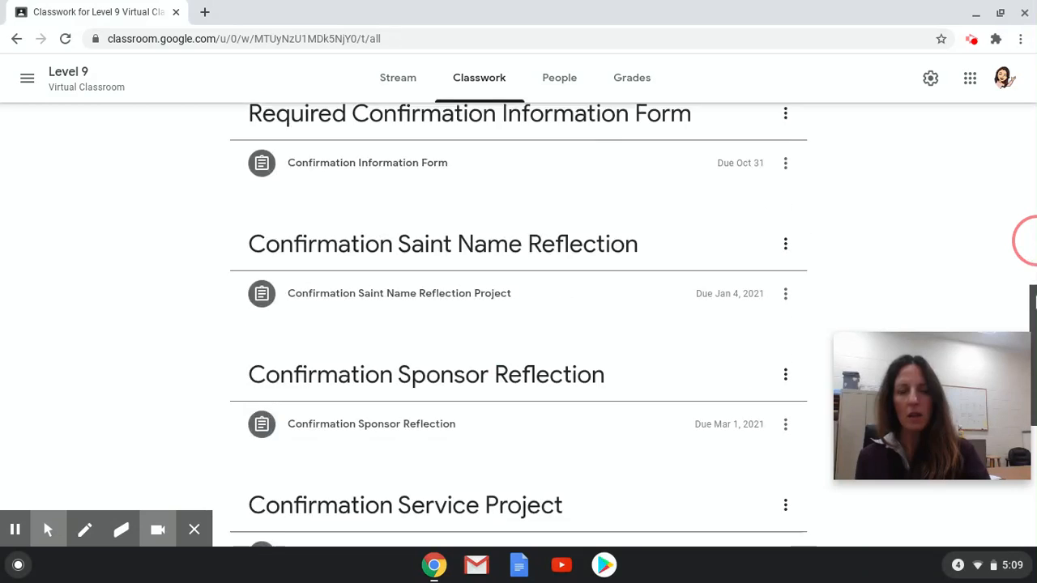
{"action": "scroll", "scroll_direction": "down", "scroll_amount": 3}
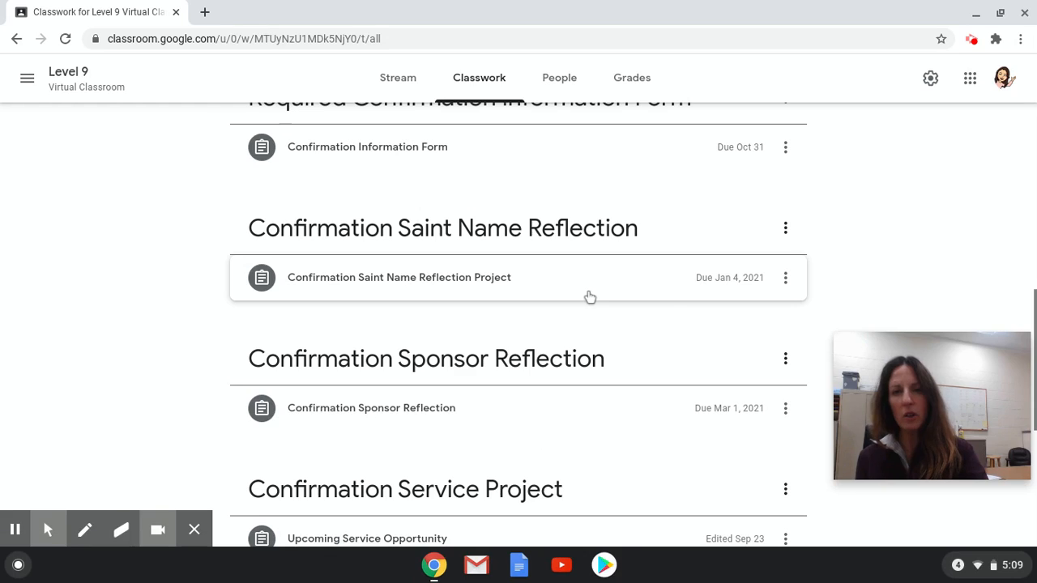
{"action": "mouse_move", "coordinate": [405, 300]}
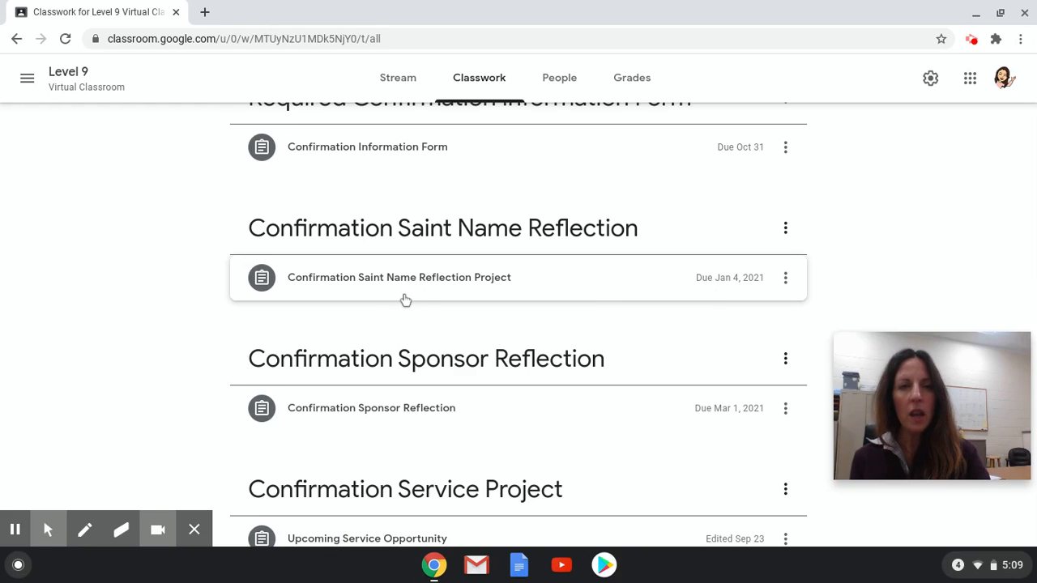
{"action": "mouse_move", "coordinate": [456, 289]}
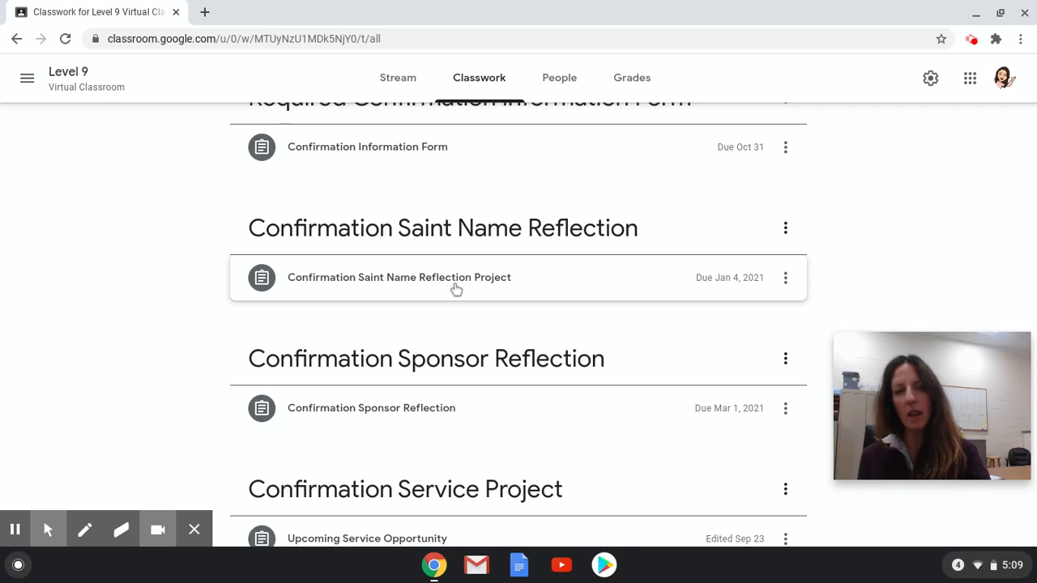
{"action": "mouse_move", "coordinate": [558, 292]}
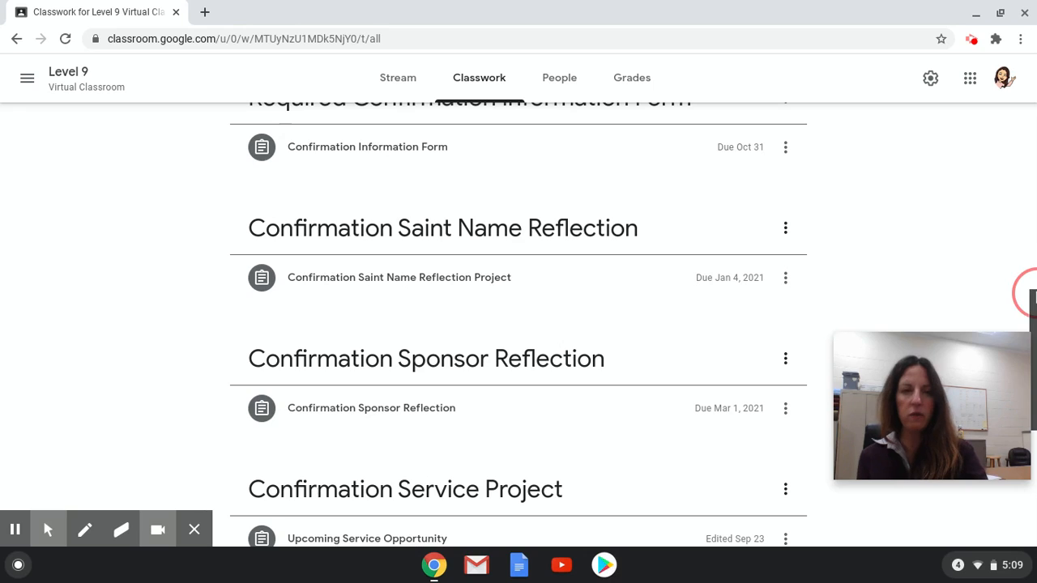
Step: Scroll down to show Upcoming Service Opportunity and Confirmation Service Project Assignment posts
{"action": "scroll", "scroll_direction": "down", "scroll_amount": 3}
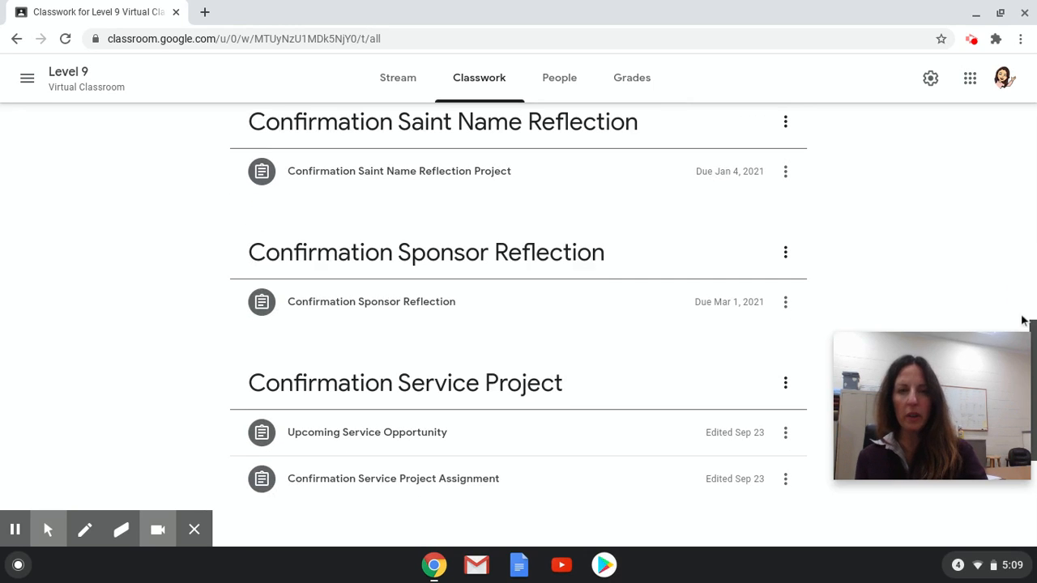
{"action": "mouse_move", "coordinate": [455, 258]}
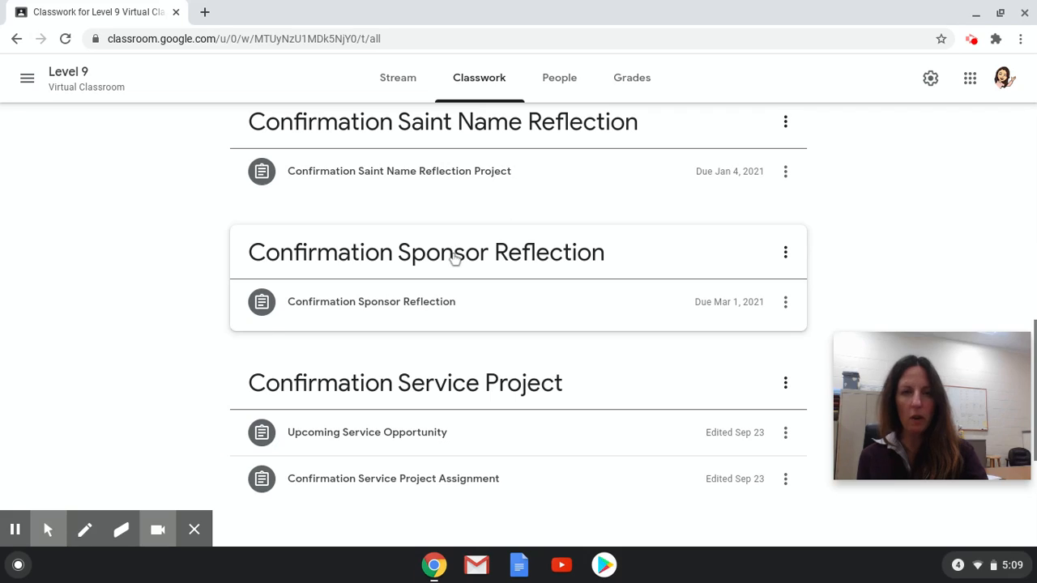
{"action": "mouse_move", "coordinate": [380, 314]}
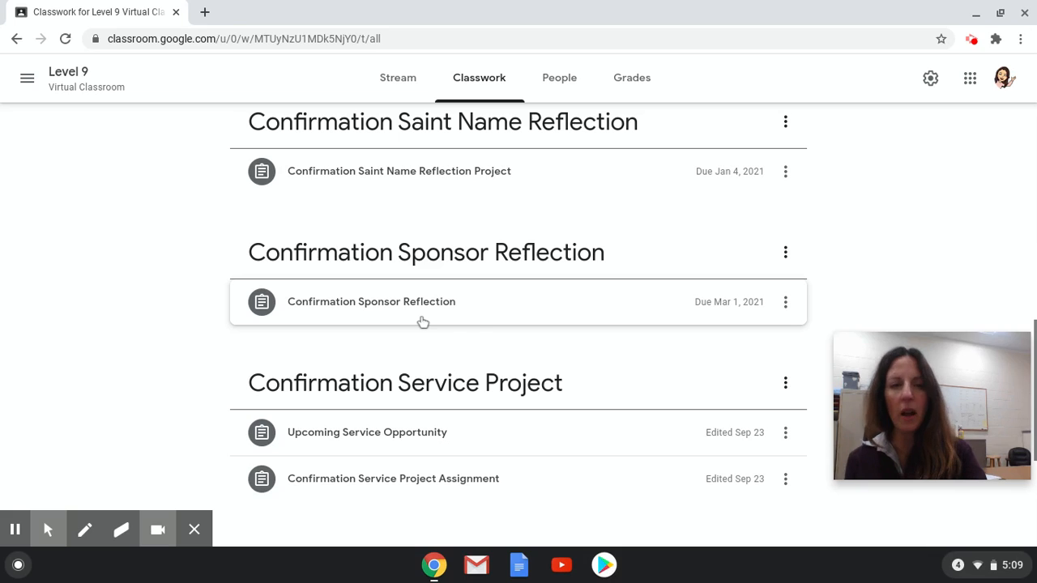
{"action": "mouse_move", "coordinate": [603, 316]}
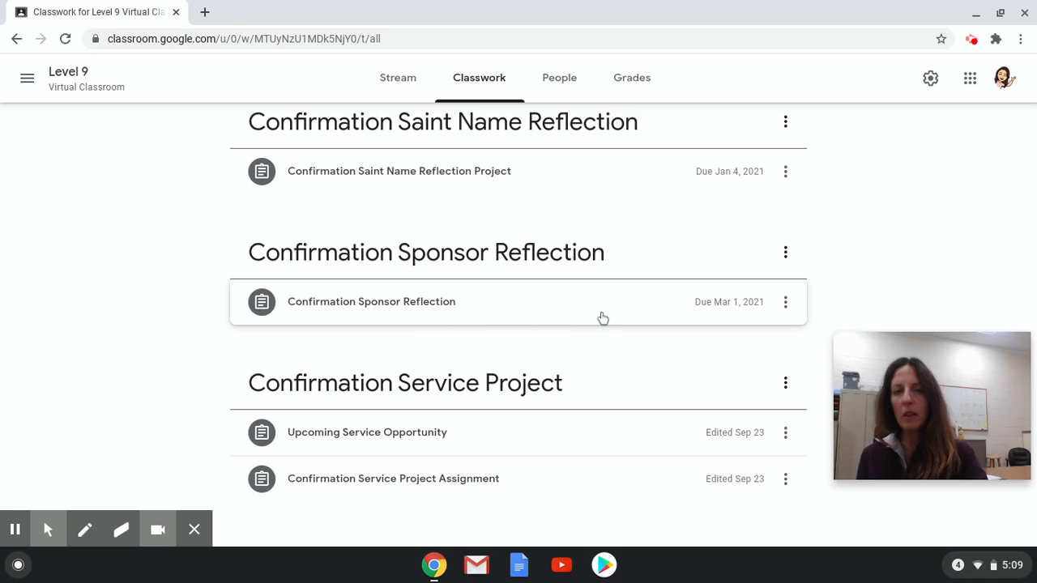
{"action": "mouse_move", "coordinate": [716, 314]}
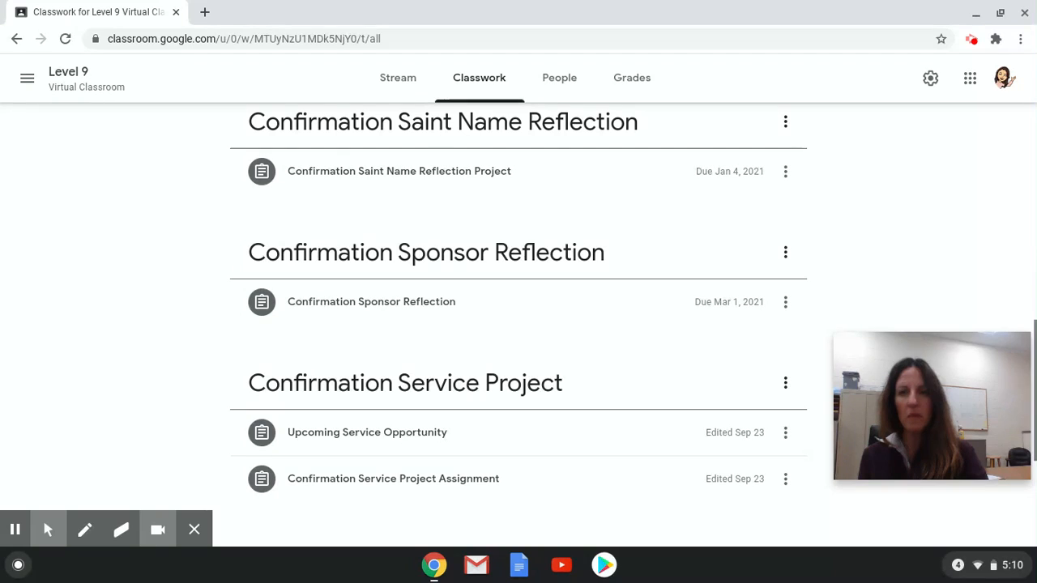
Step: Scroll down to the Using Your Bible topic with Fr. Mike Schmitz's video
{"action": "scroll", "scroll_direction": "down", "scroll_amount": 3}
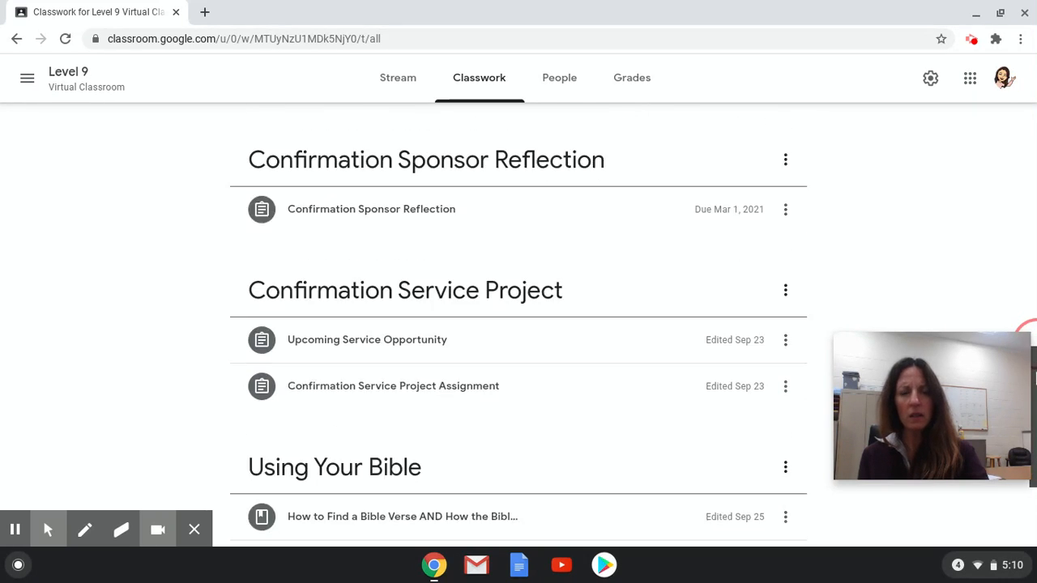
{"action": "scroll", "scroll_direction": "down", "scroll_amount": 3}
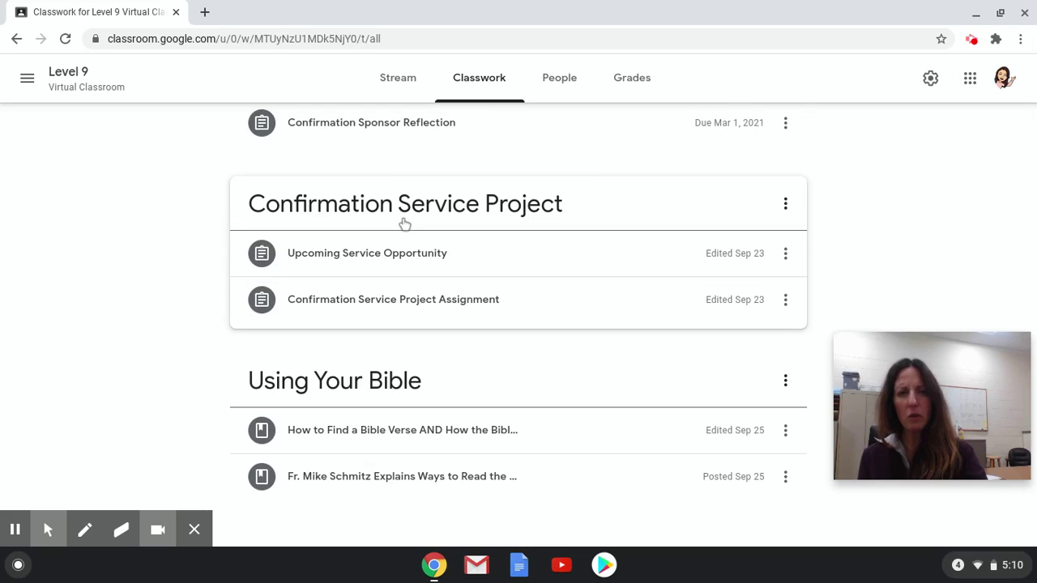
{"action": "mouse_move", "coordinate": [643, 231]}
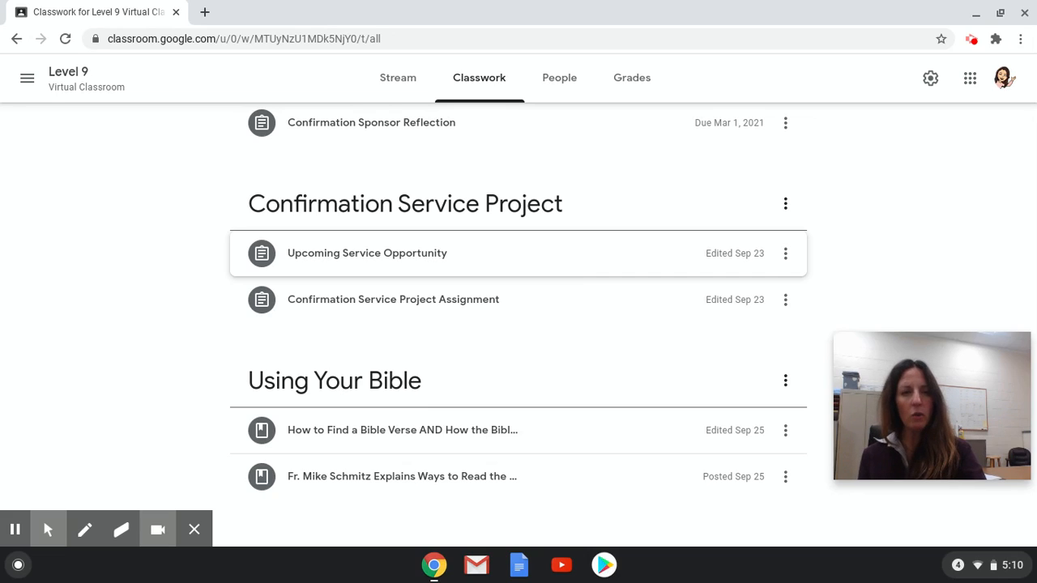
{"action": "mouse_move", "coordinate": [429, 274]}
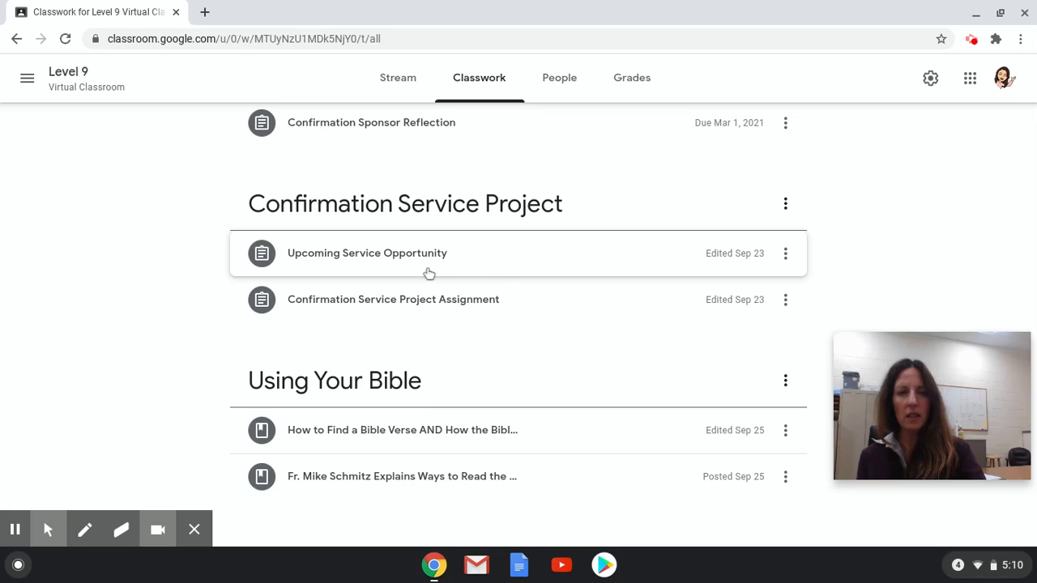
{"action": "mouse_move", "coordinate": [462, 309]}
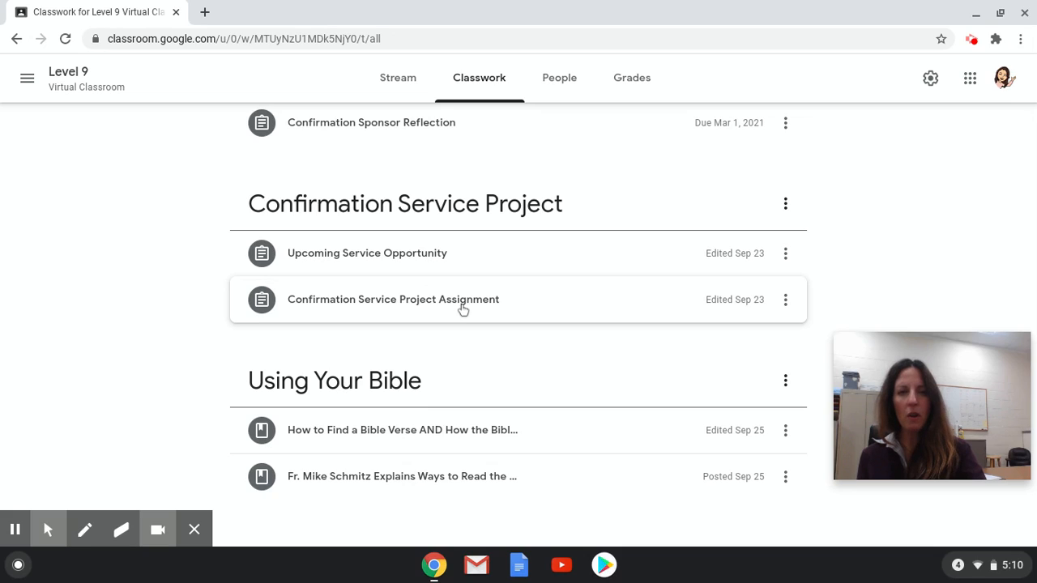
{"action": "mouse_move", "coordinate": [450, 304]}
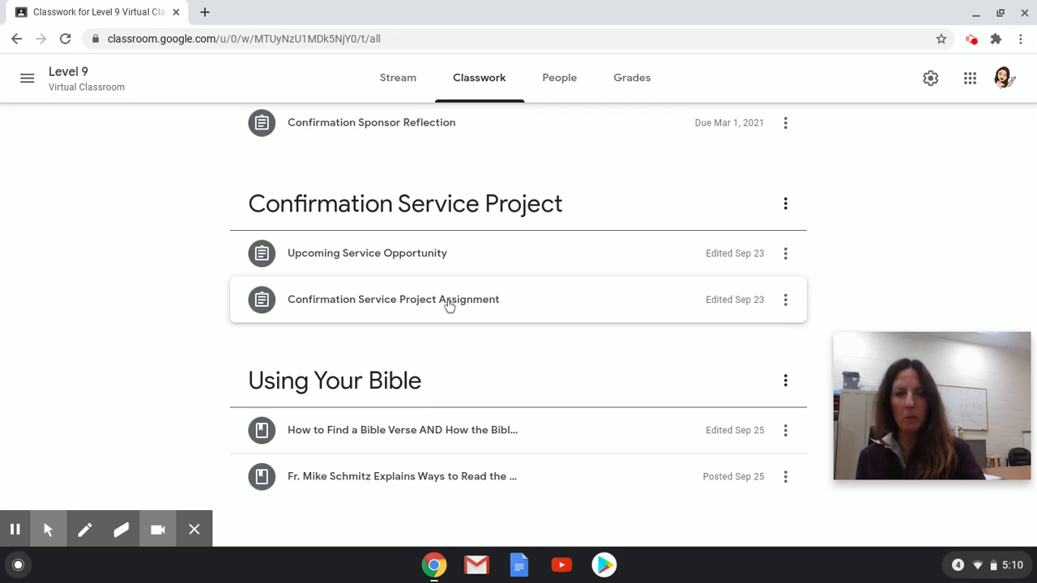
{"action": "mouse_move", "coordinate": [510, 257]}
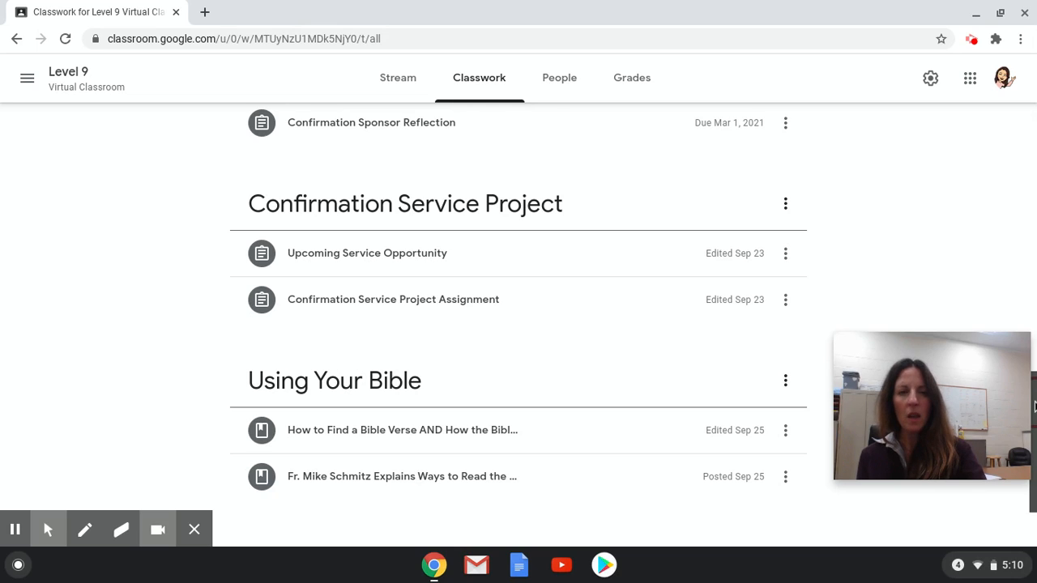
Step: Scroll down to the Sacrament Review Video topic and its Holy Communion review post
{"action": "scroll", "scroll_direction": "down", "scroll_amount": 3}
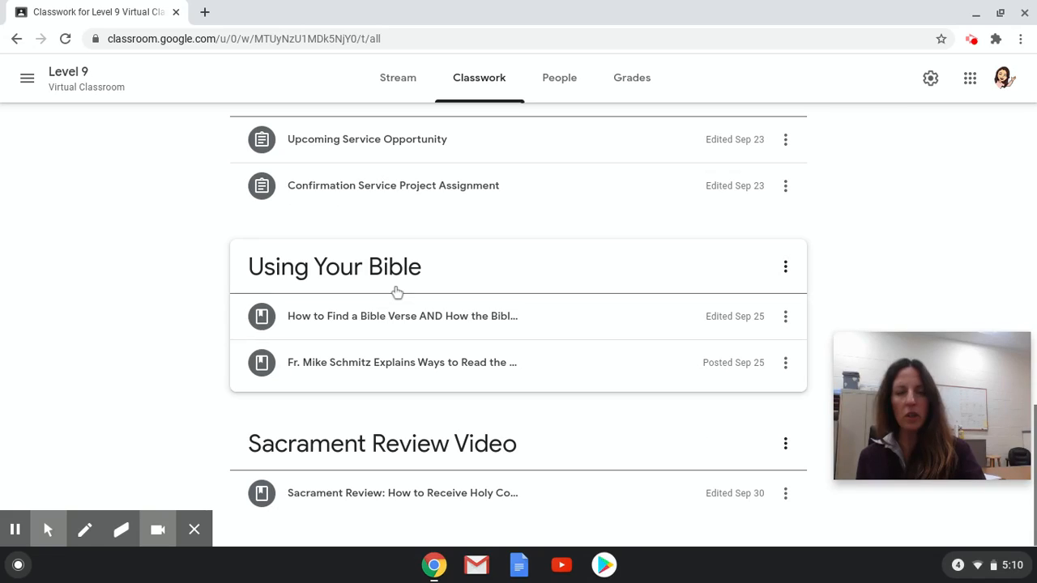
{"action": "mouse_move", "coordinate": [541, 333]}
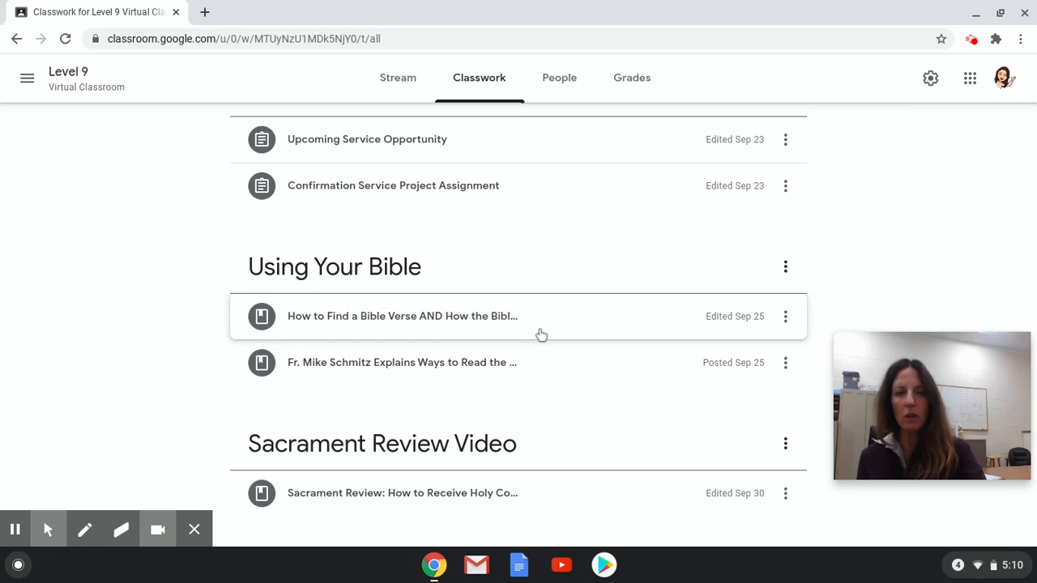
{"action": "mouse_move", "coordinate": [534, 359]}
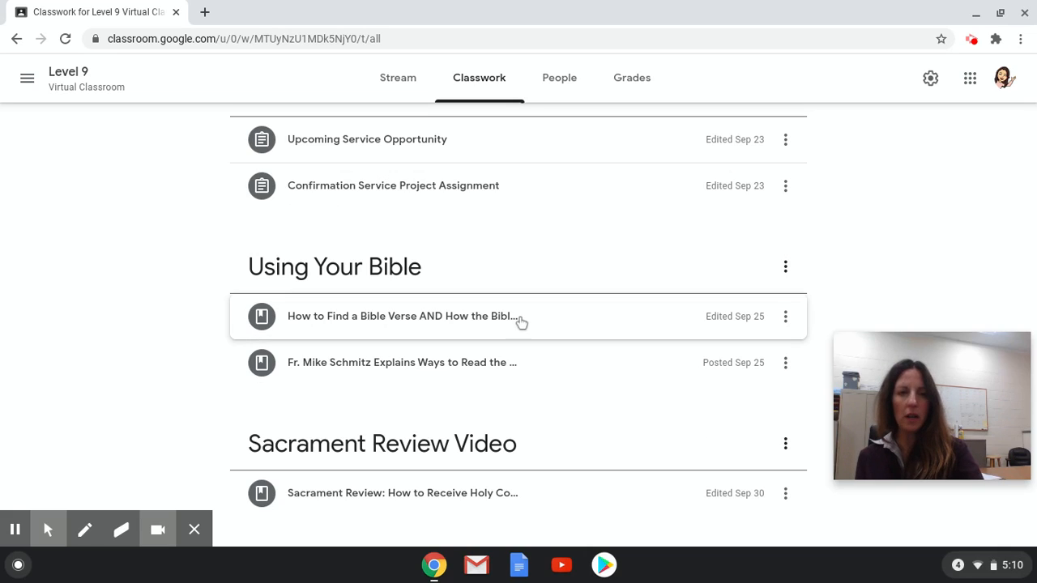
{"action": "mouse_move", "coordinate": [533, 498]}
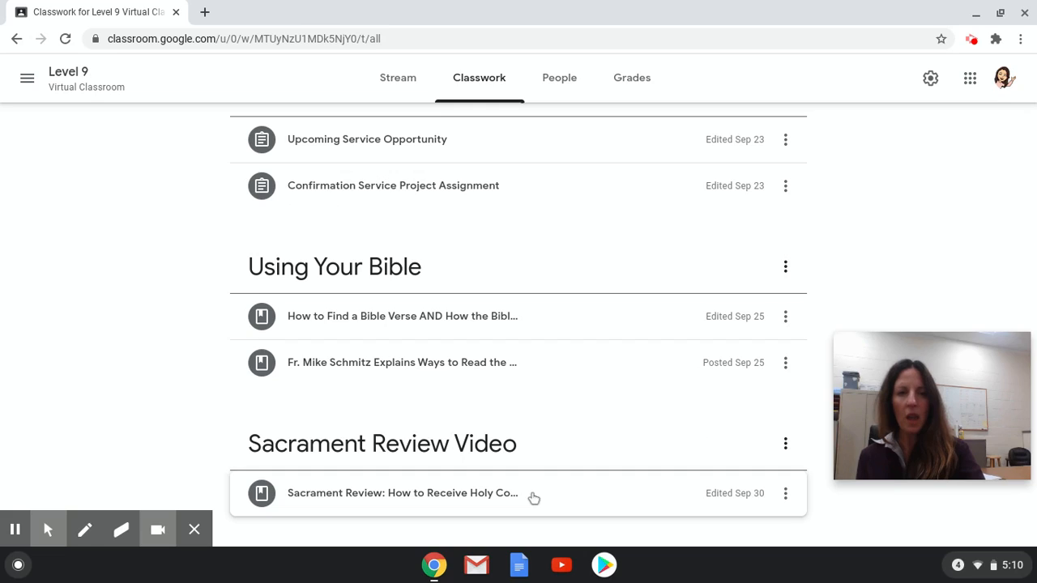
{"action": "mouse_move", "coordinate": [429, 449]}
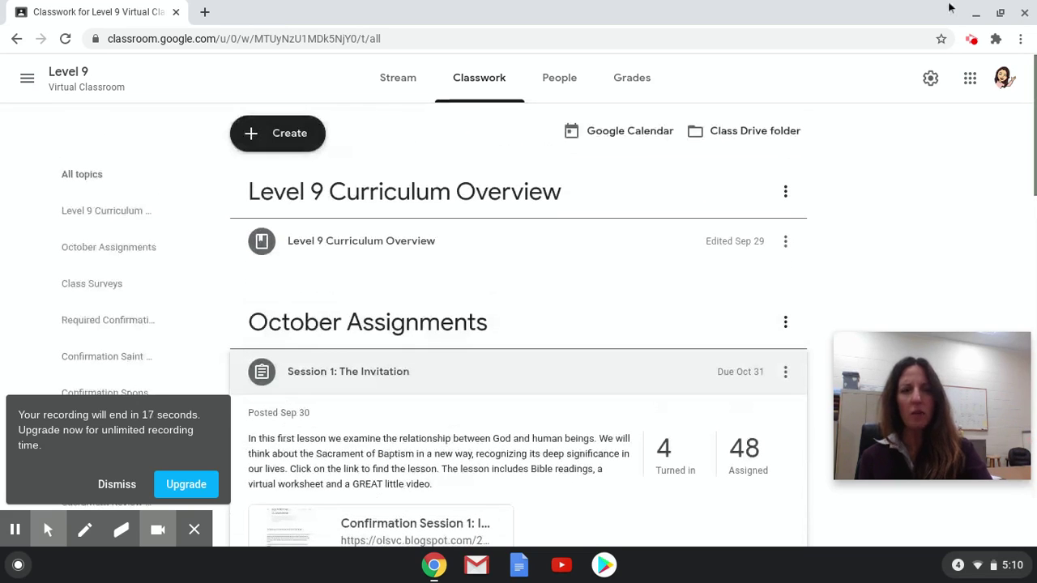
{"action": "mouse_move", "coordinate": [559, 78]}
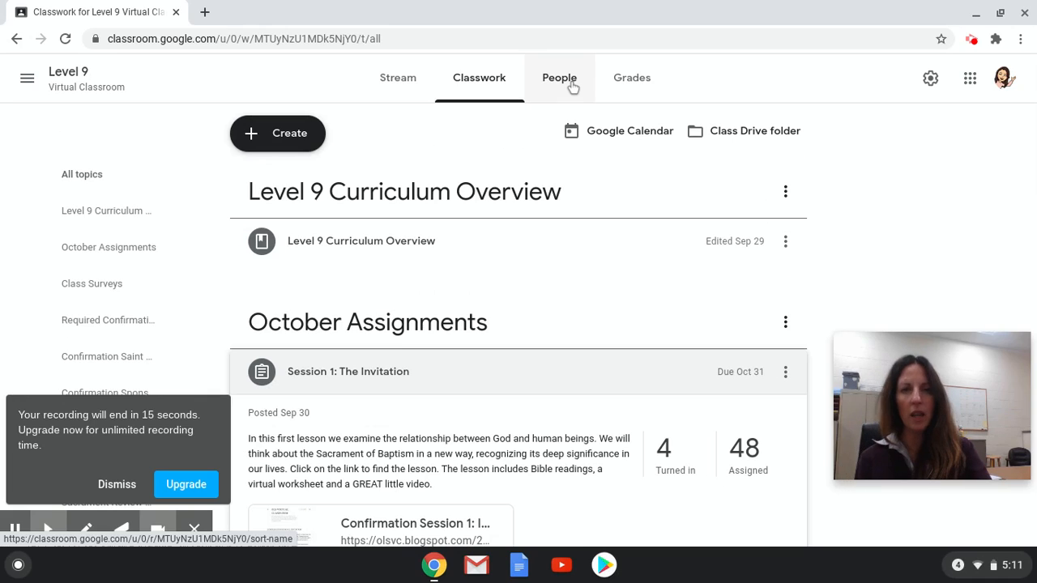